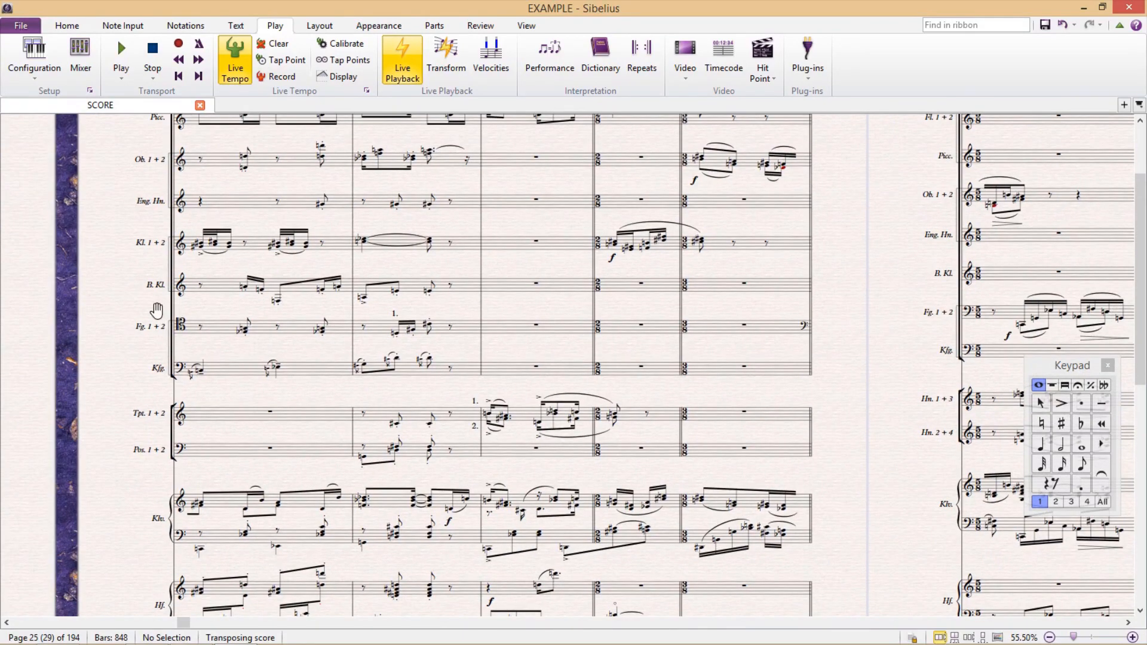
- Repitch a bass clarinet note in bar 19 one step higher
scroll(down, 3)
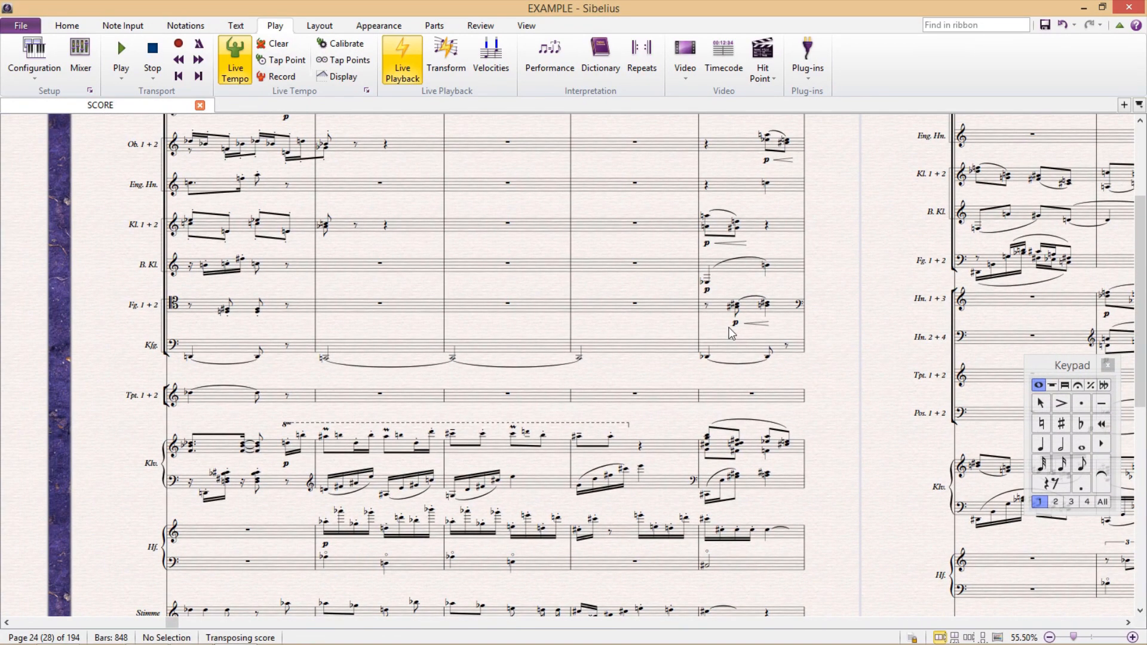
scroll(left, 3)
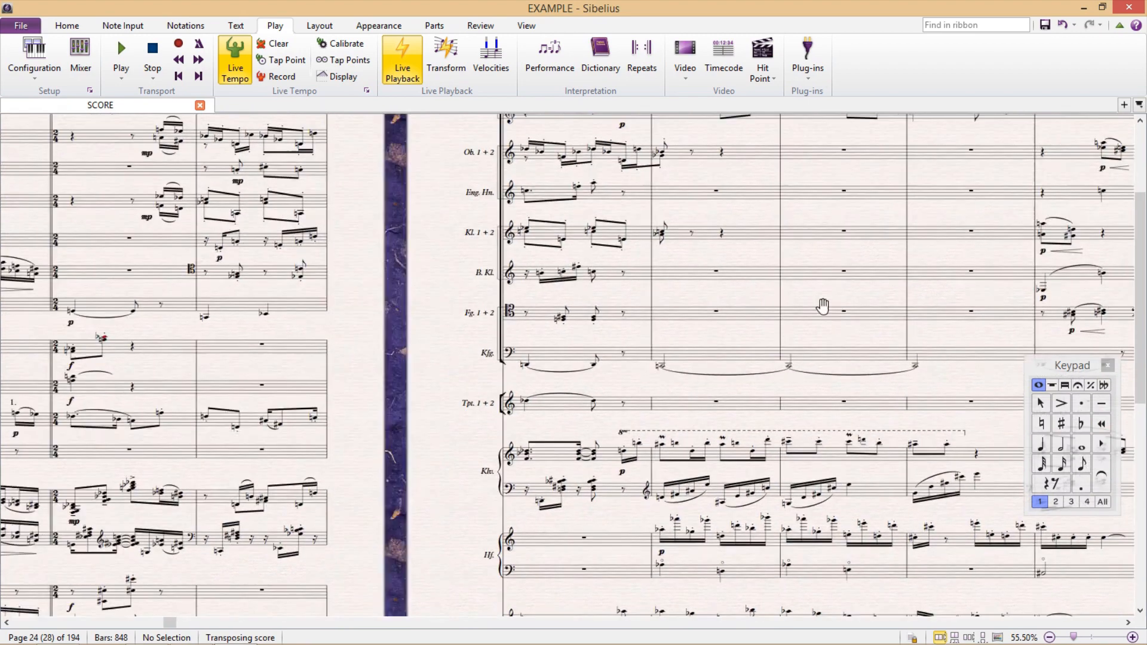
scroll(left, 3)
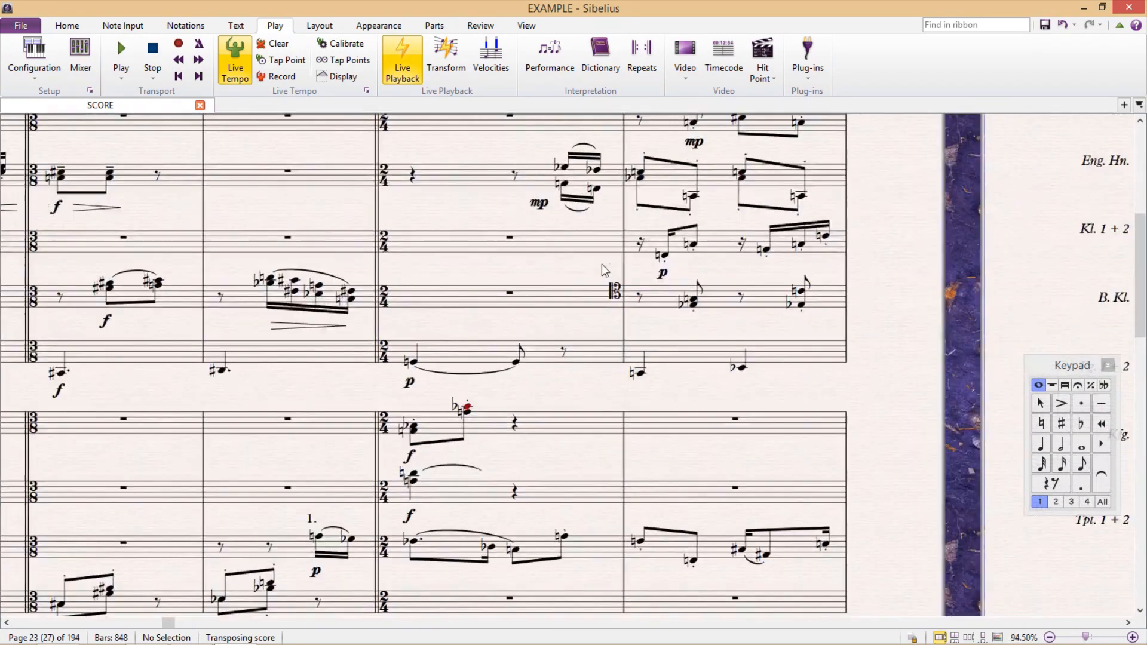
click(664, 255)
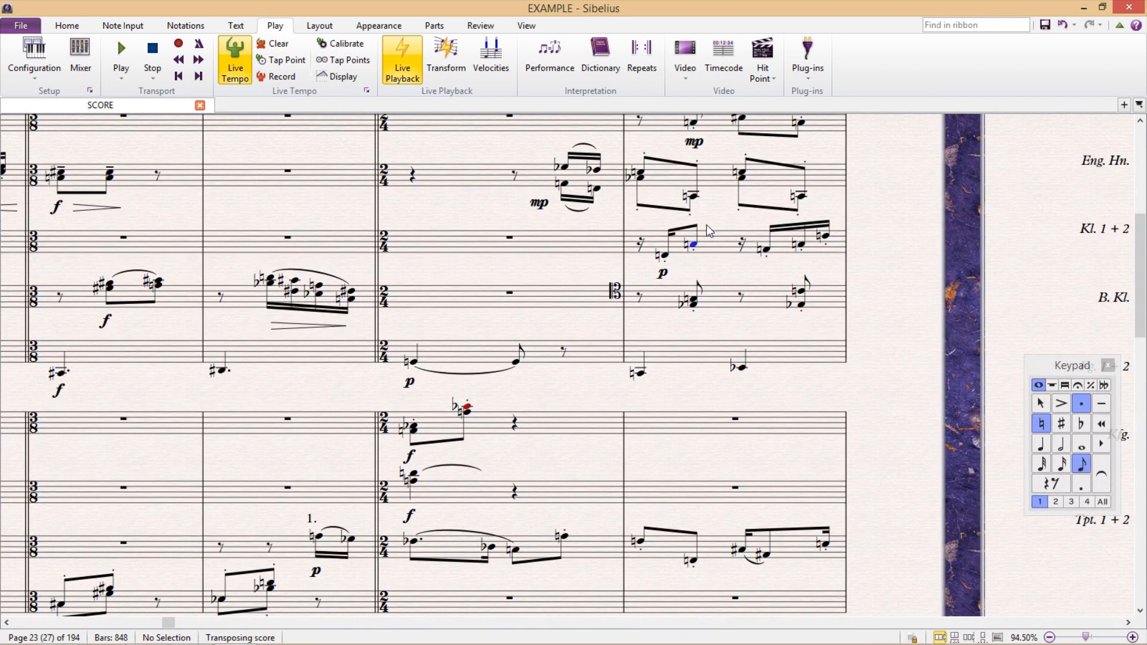
click(692, 227)
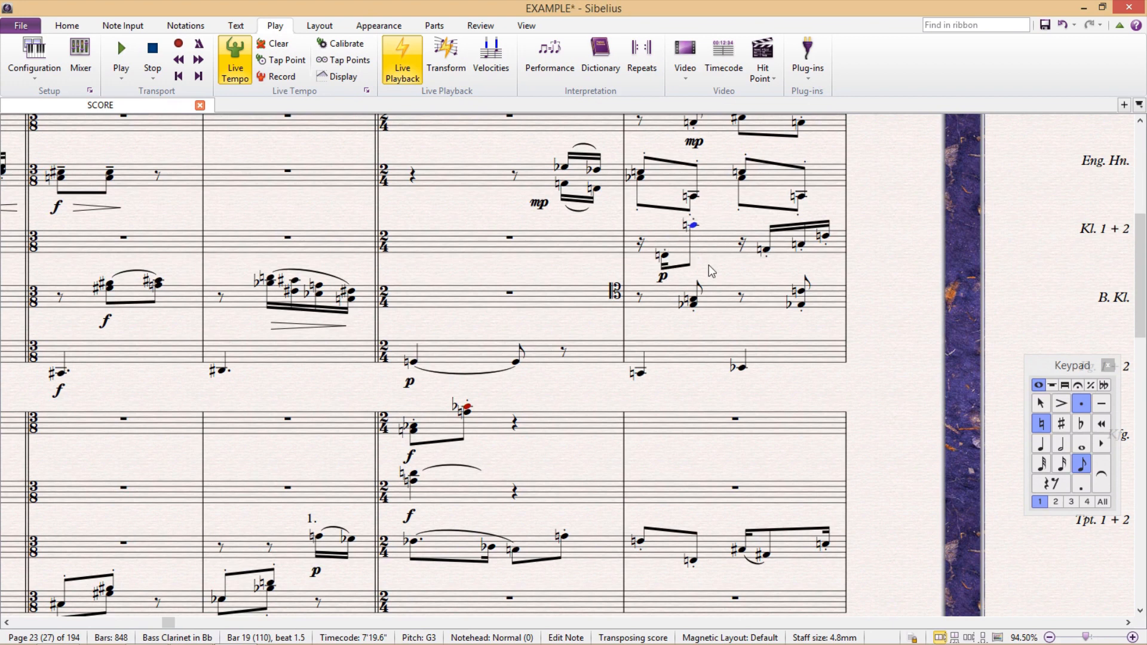
- Drag the p dynamic left to sit under the bar's first note, then deselect
click(662, 276)
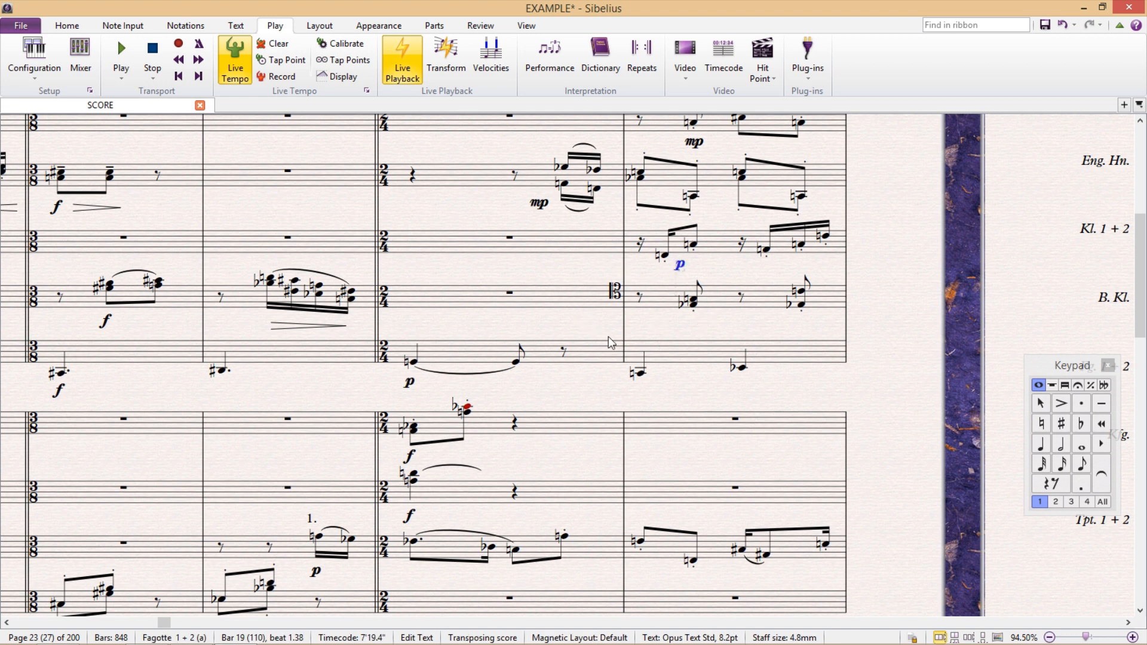
click(650, 227)
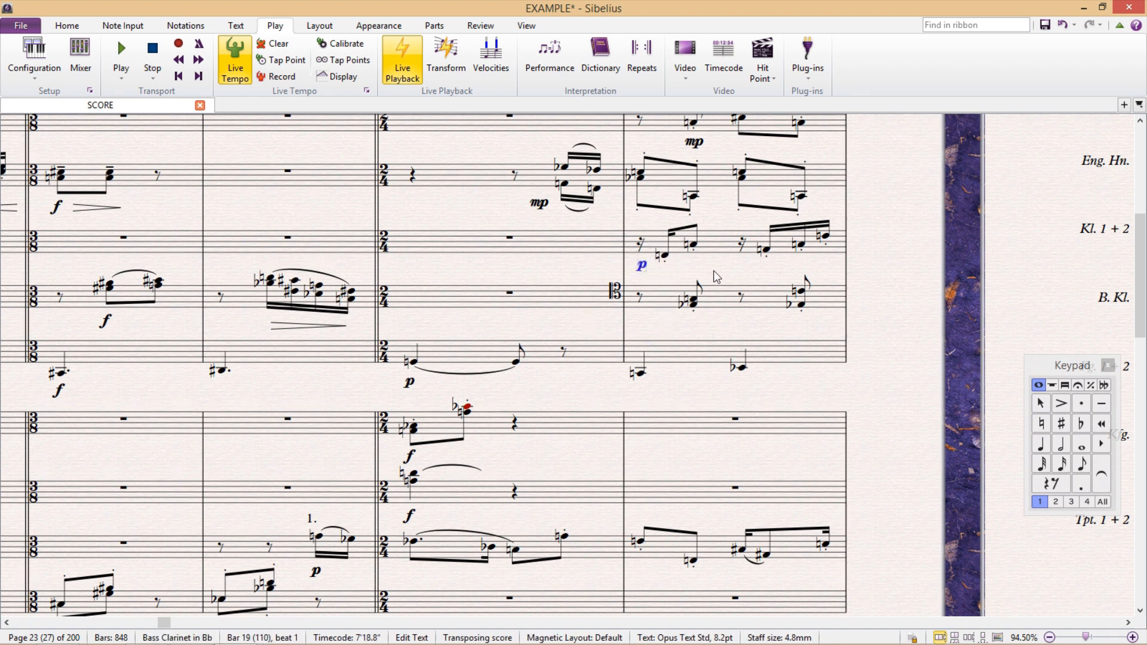
click(709, 278)
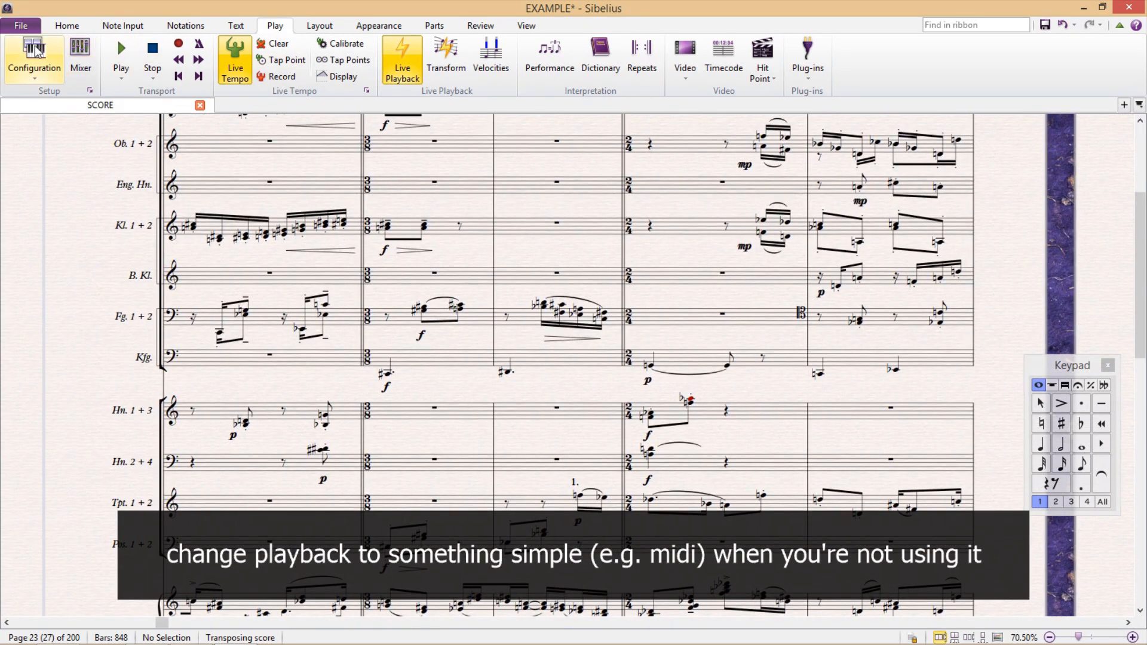
click(34, 58)
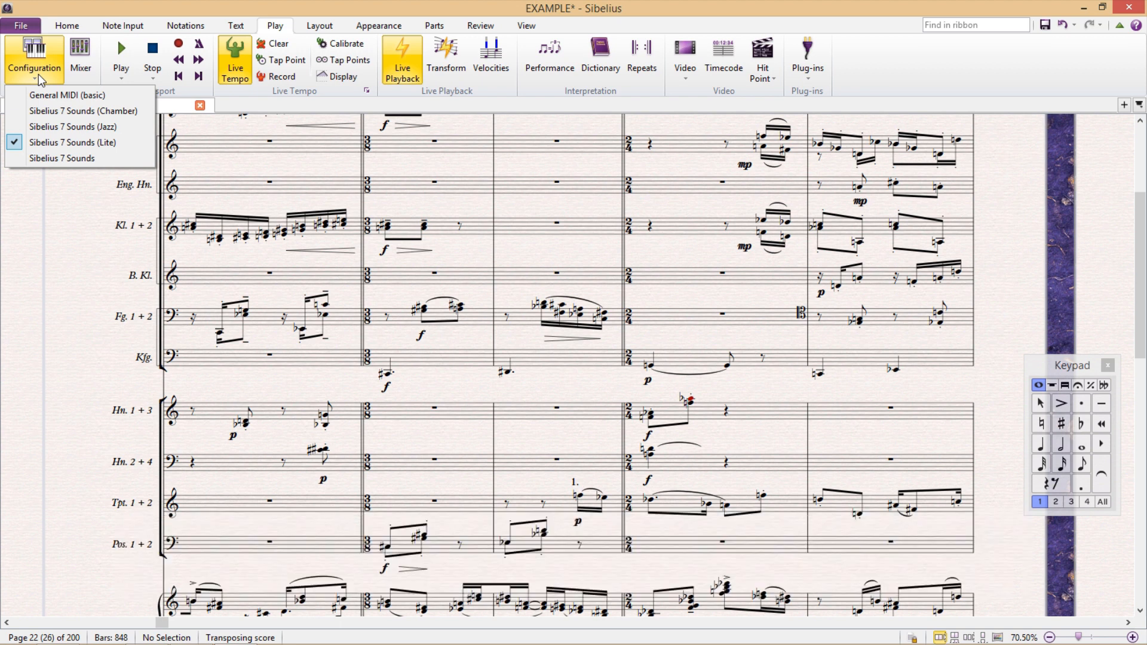
mouse_move(67, 96)
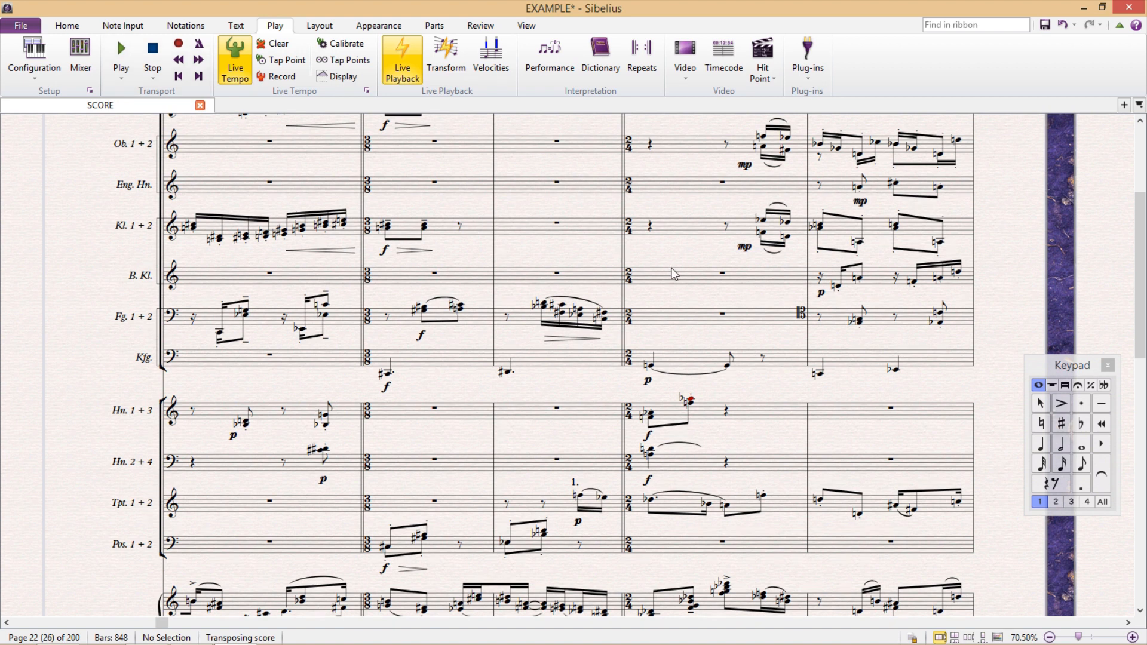
mouse_move(680, 253)
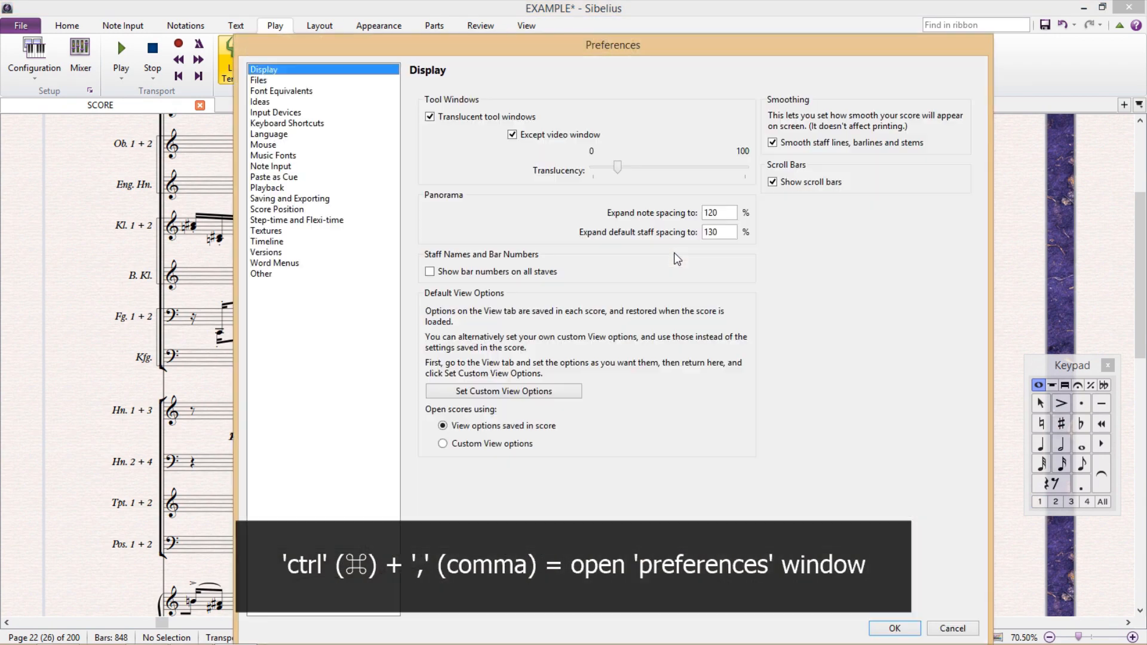
mouse_move(651, 220)
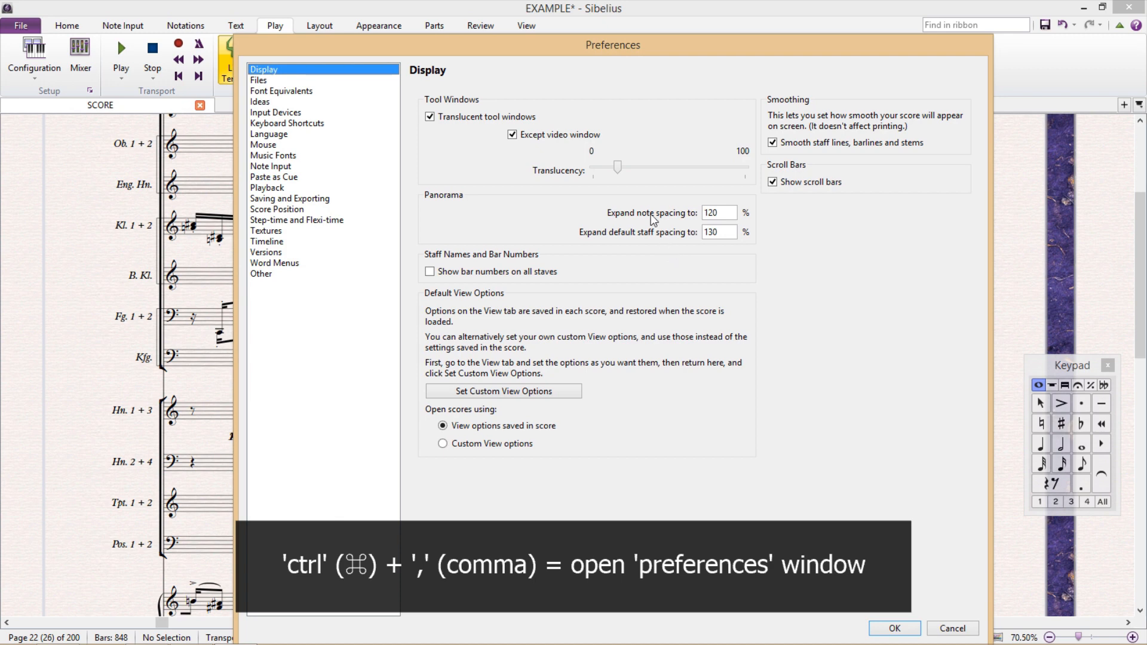
mouse_move(371, 52)
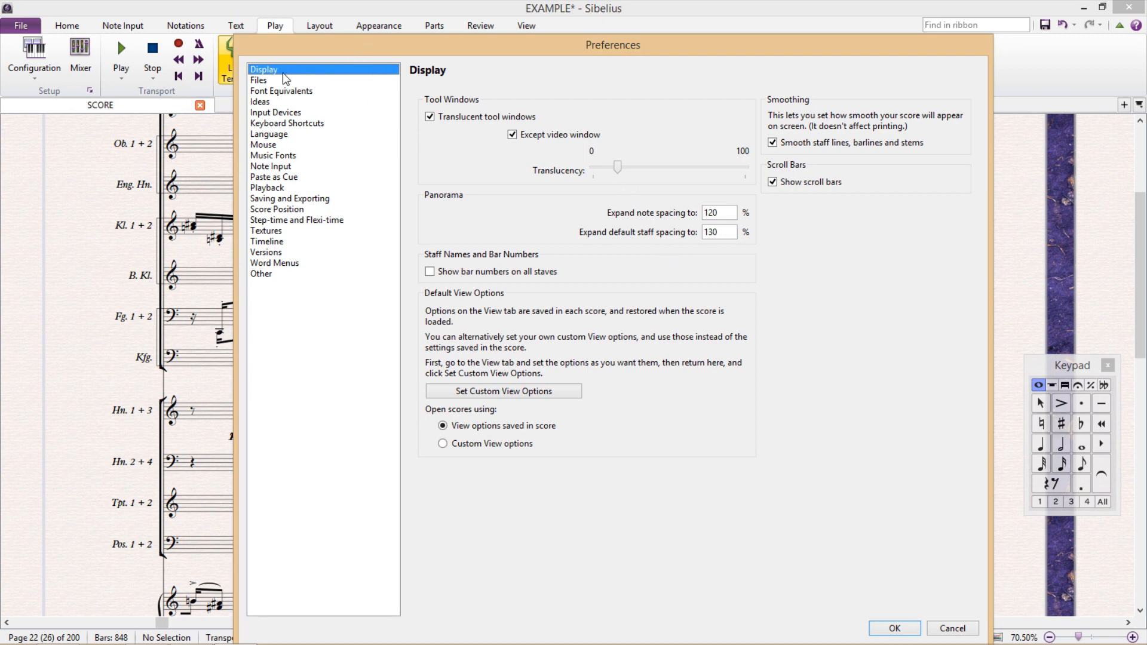
mouse_move(290, 75)
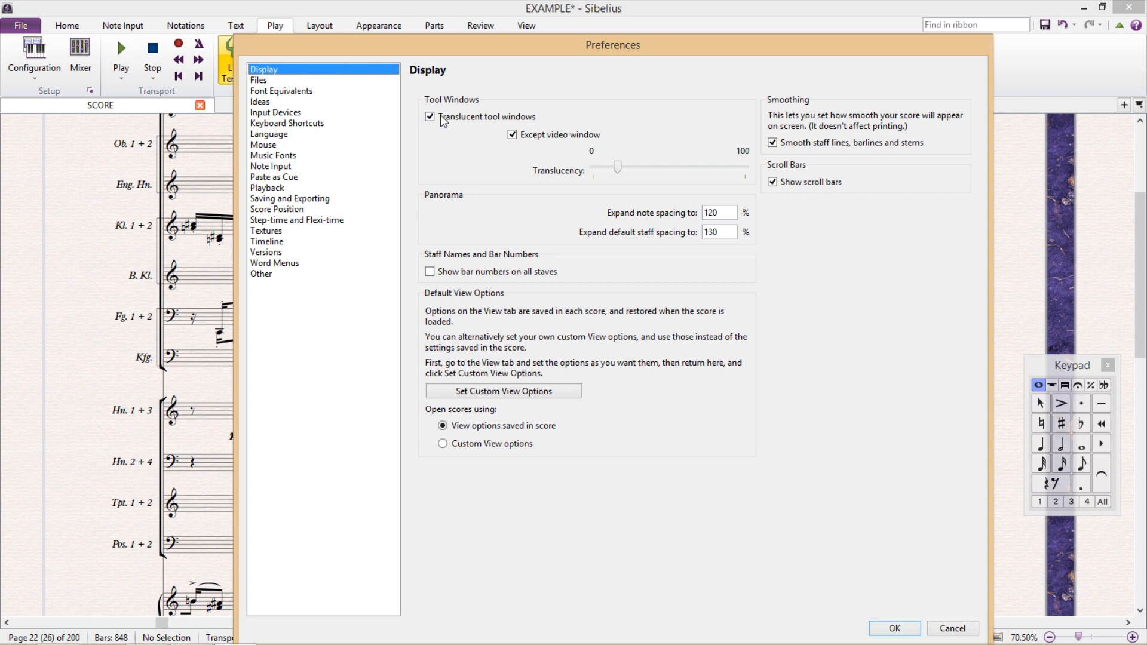
- Leave 'Translucent tool windows' unticked on the Display preferences page
click(430, 117)
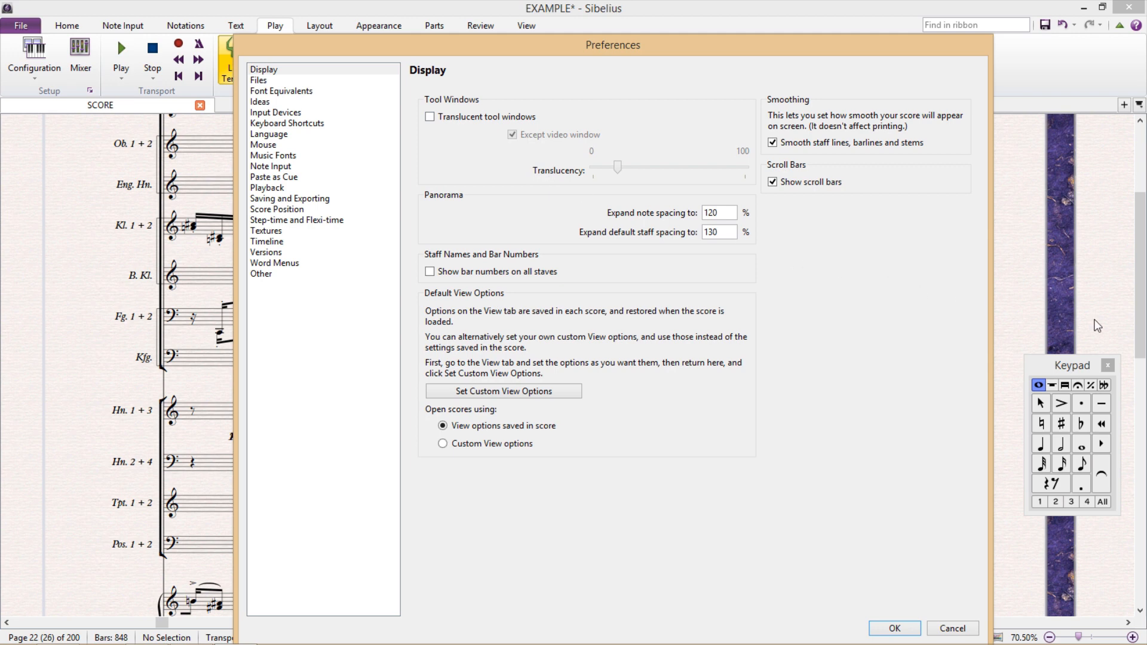
mouse_move(1068, 313)
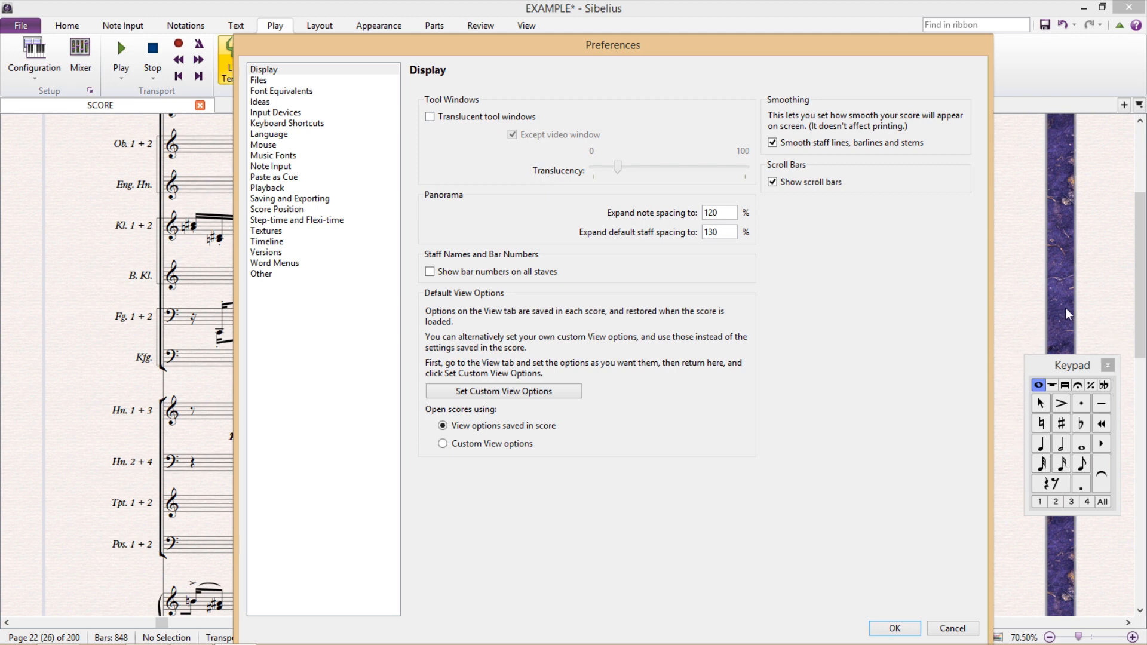
mouse_move(1121, 383)
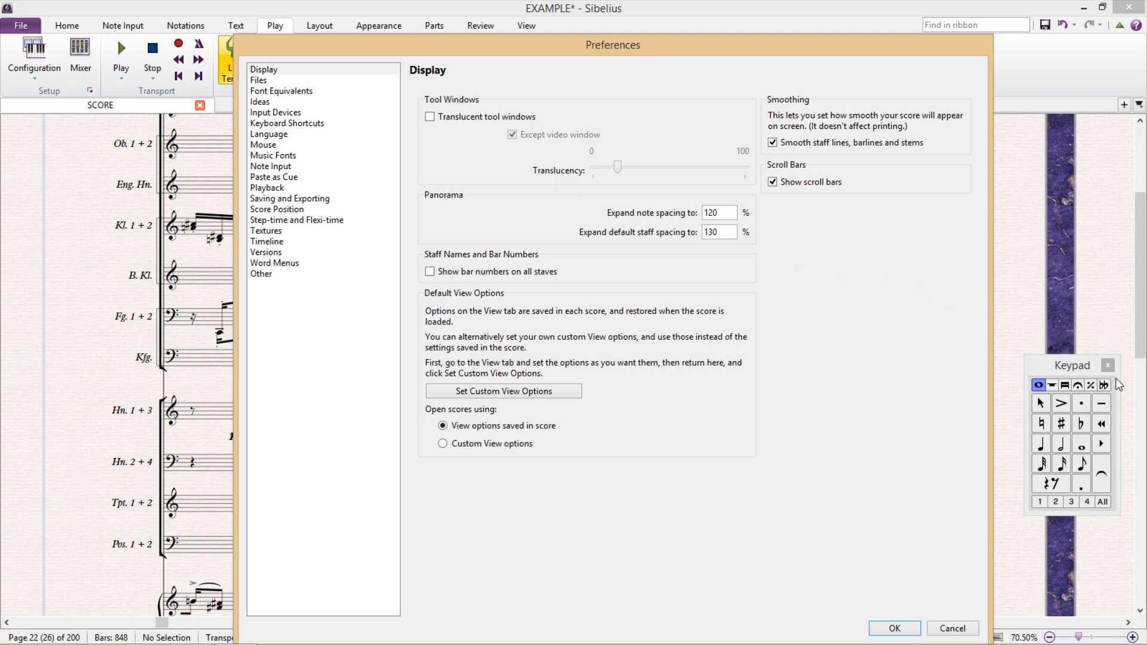
click(430, 117)
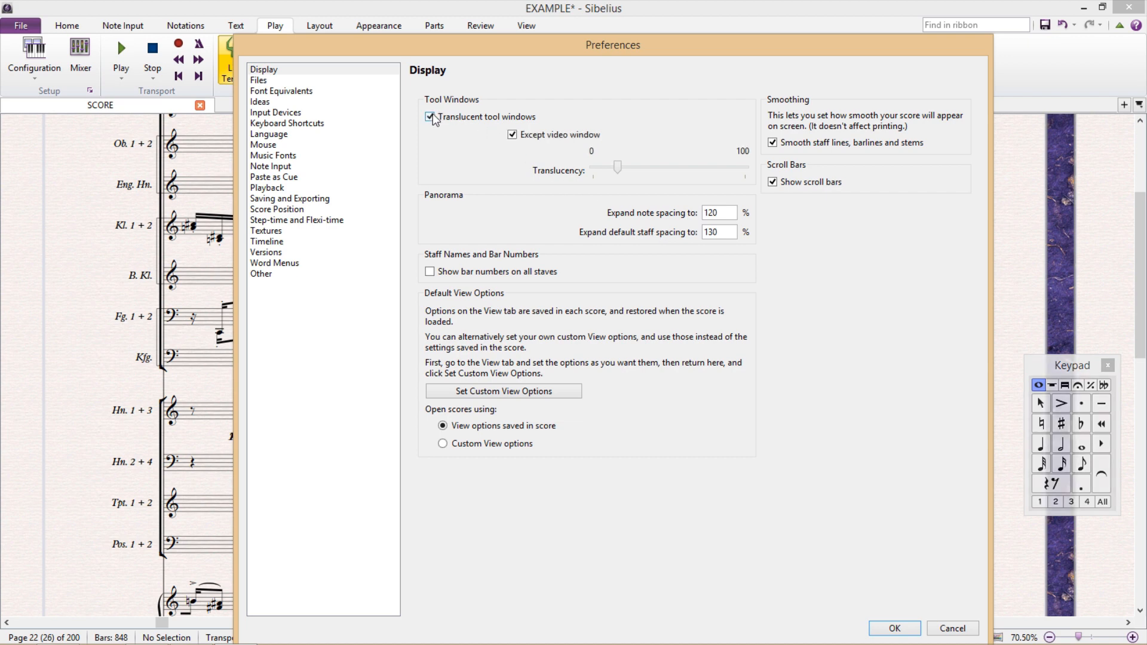
click(430, 117)
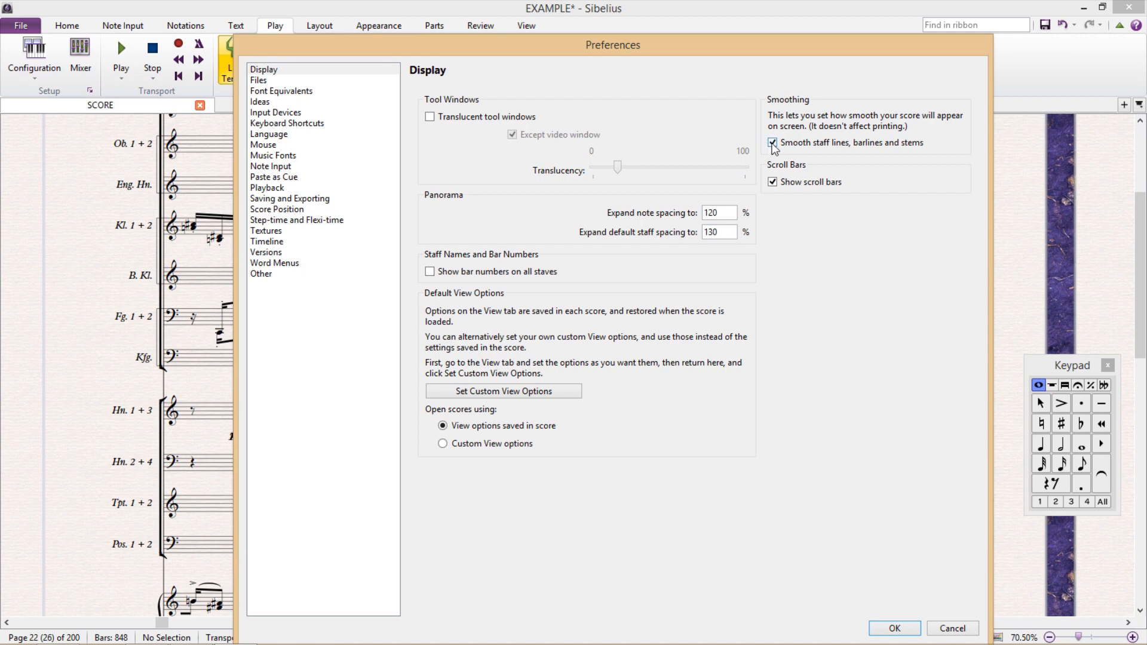
- Disable smoothing of staff lines, barlines and stems and confirm the Display preferences
click(772, 142)
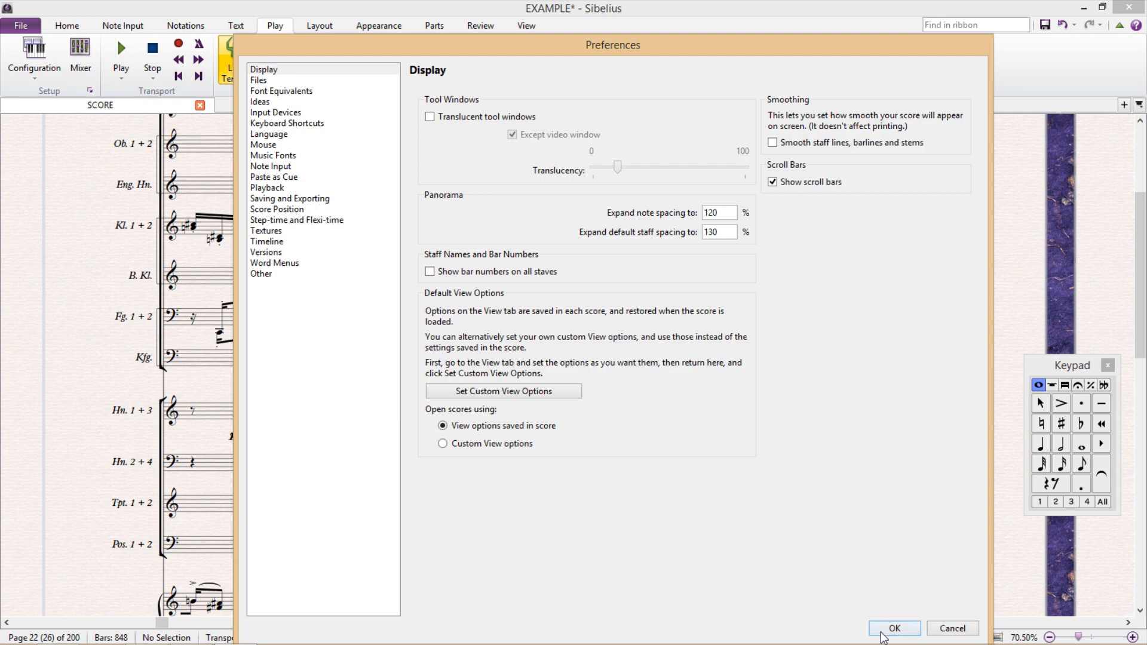
click(893, 627)
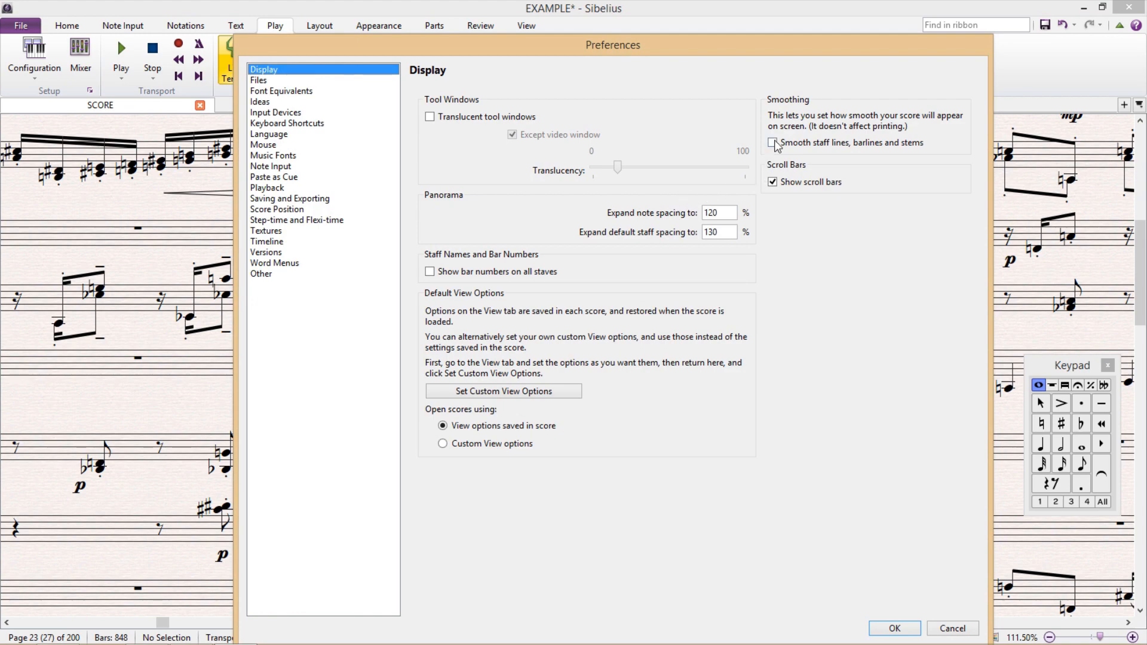
click(894, 627)
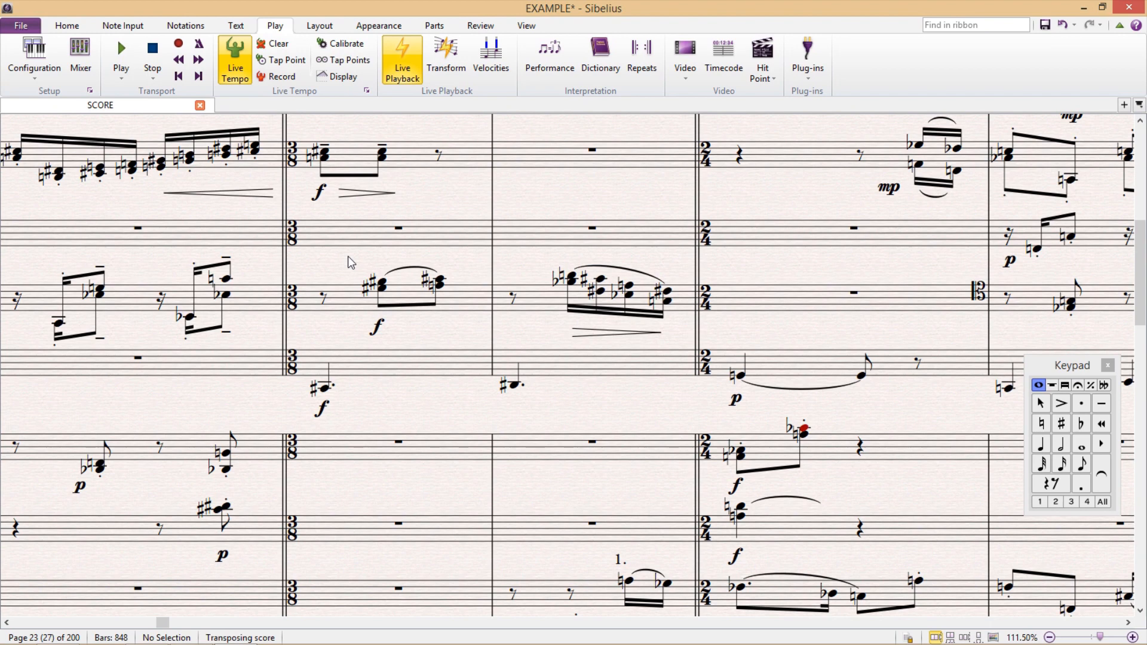
mouse_move(744, 156)
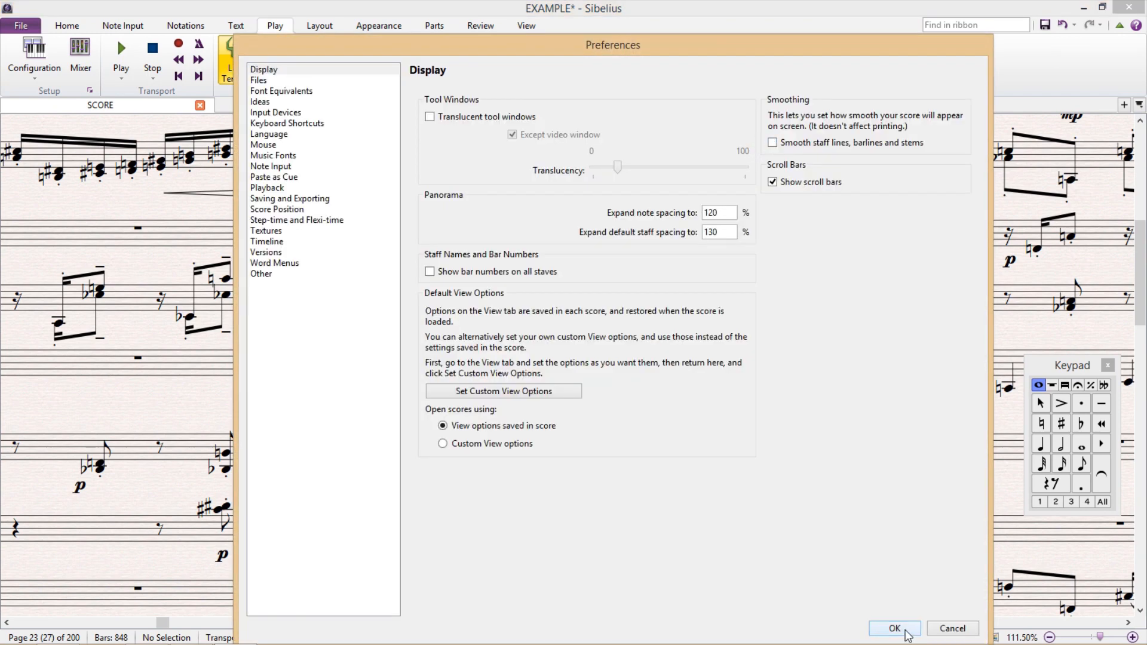
click(893, 627)
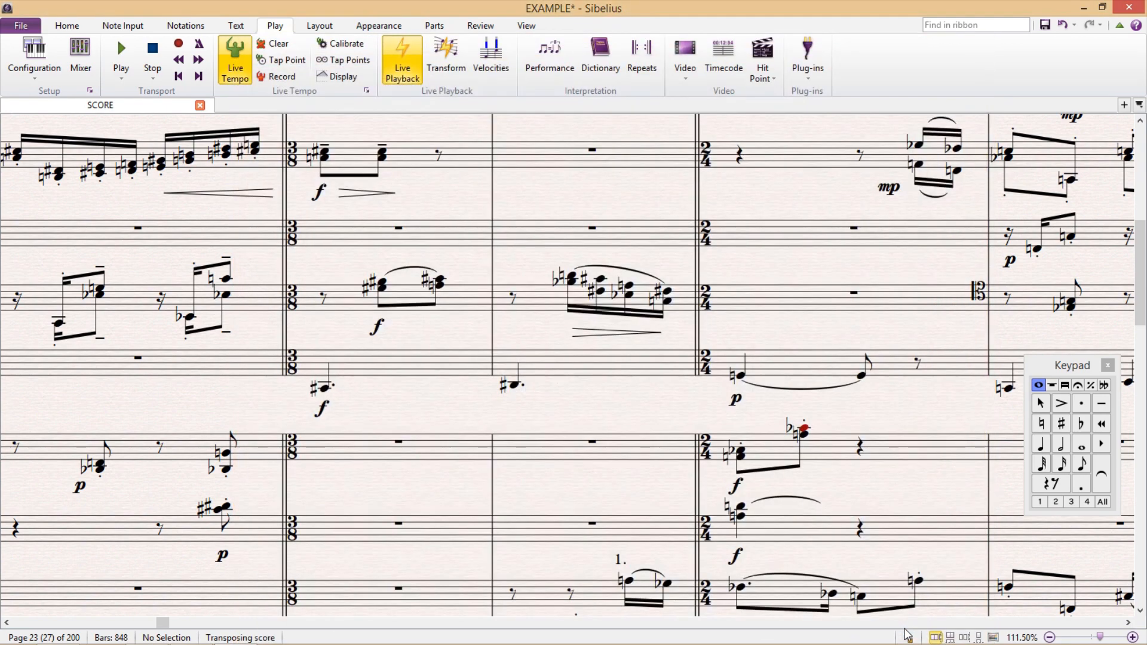
mouse_move(803, 481)
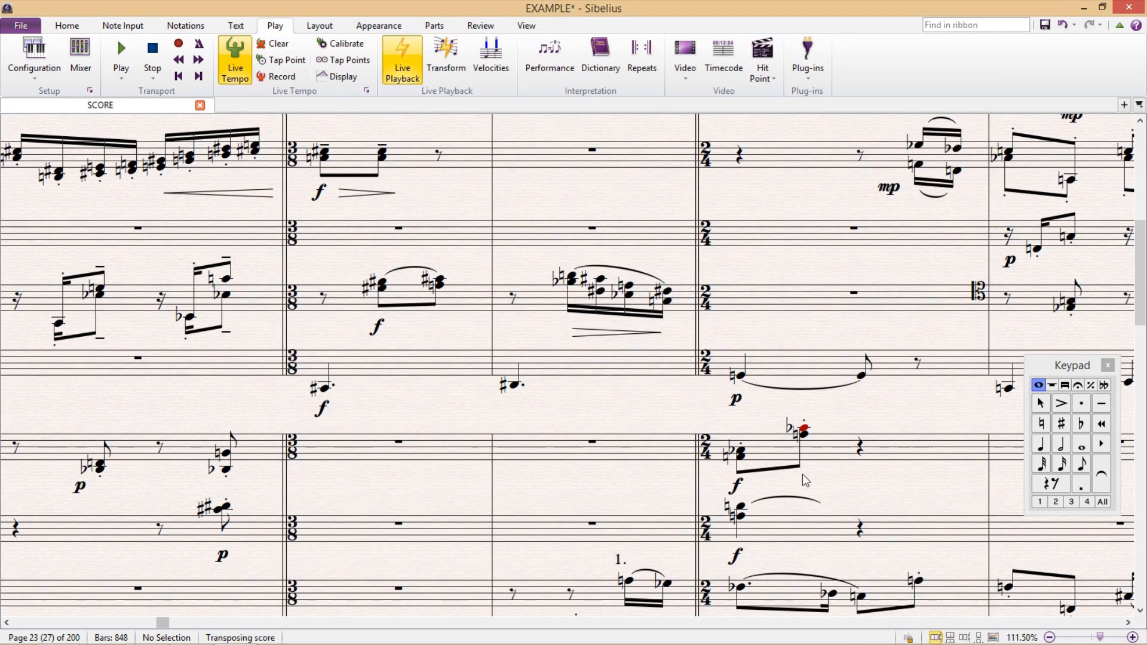
mouse_move(442, 212)
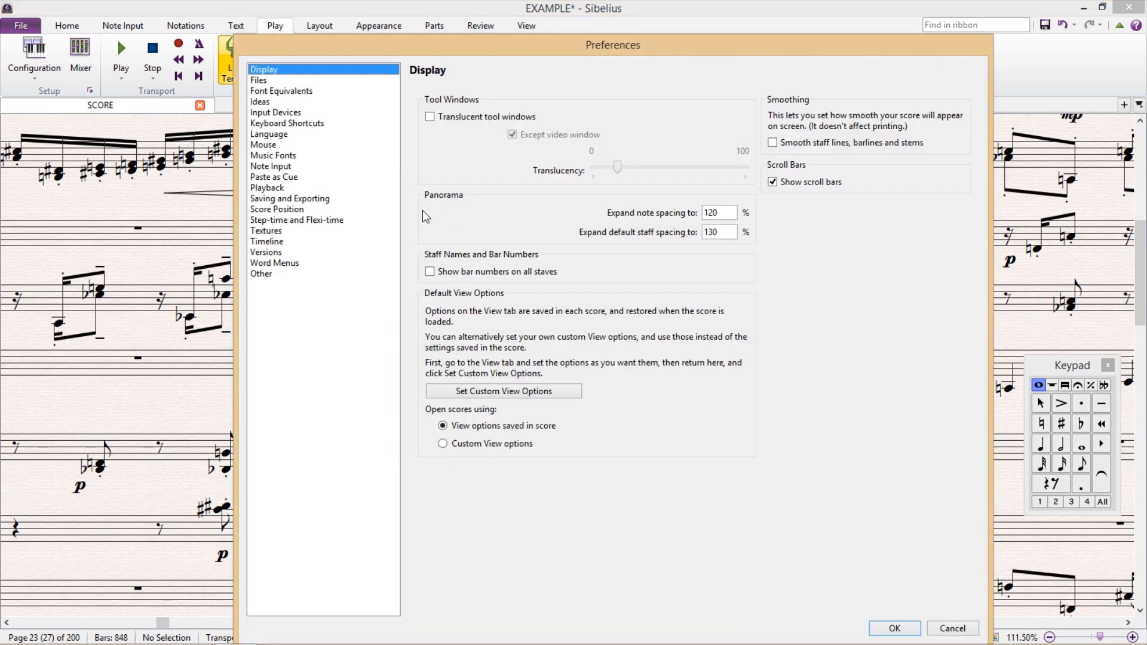
- On the Score Position page, untick 'Use different zoom' during playback
click(276, 208)
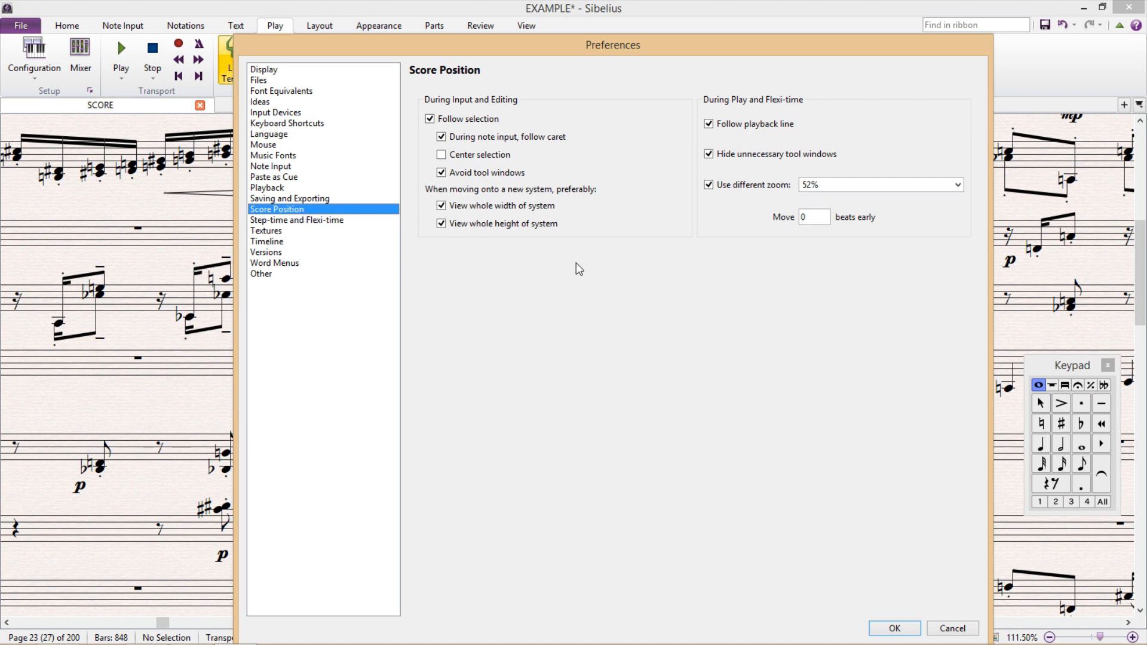
mouse_move(817, 115)
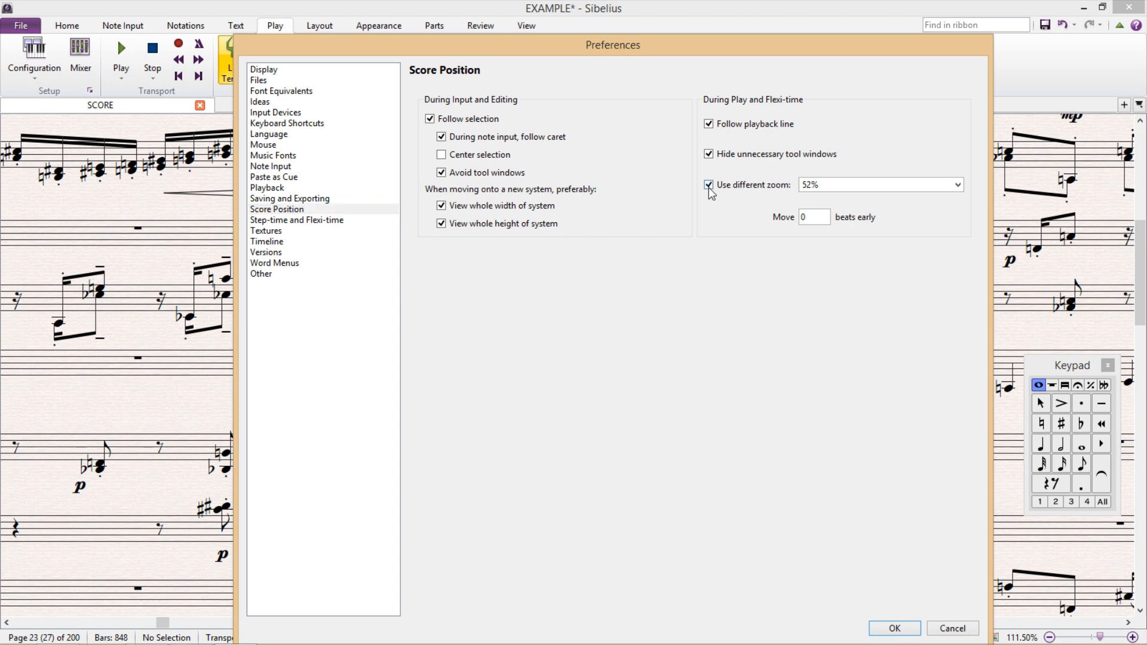
click(707, 184)
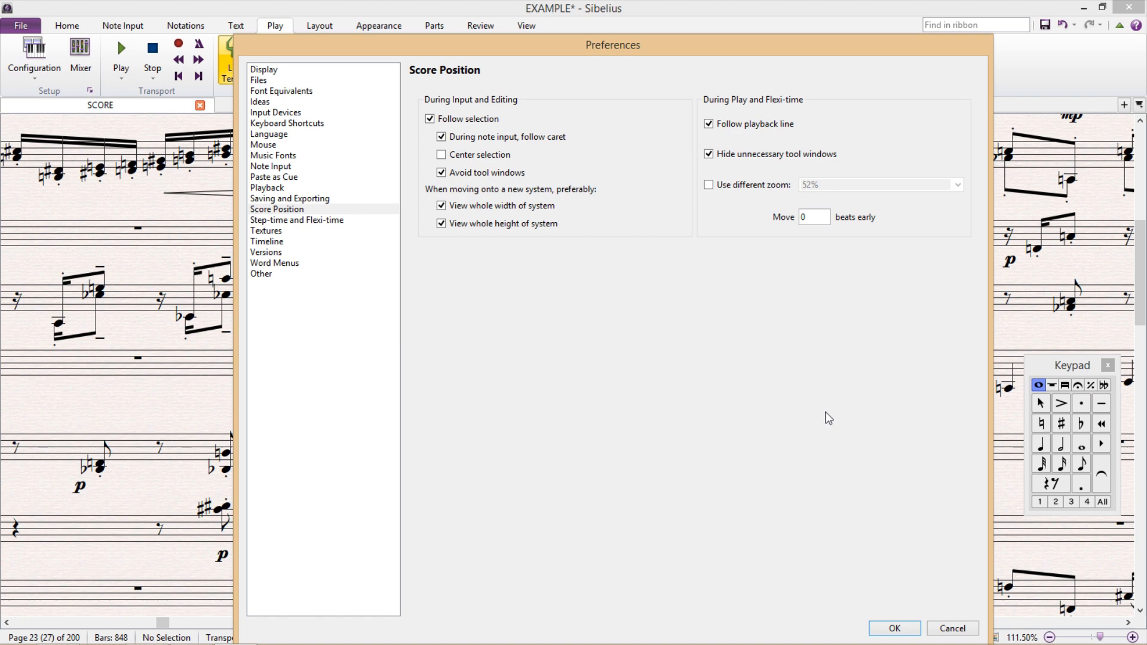
mouse_move(326, 154)
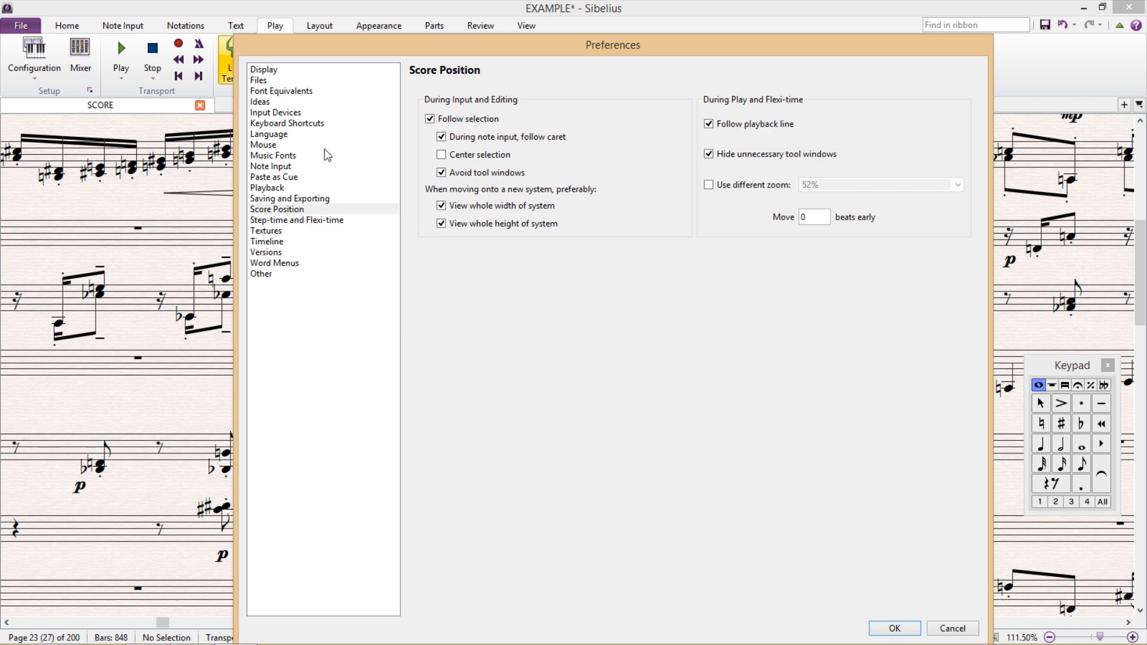
- Untick 'Show built-in ideas' on the Ideas page and confirm the preferences
click(260, 102)
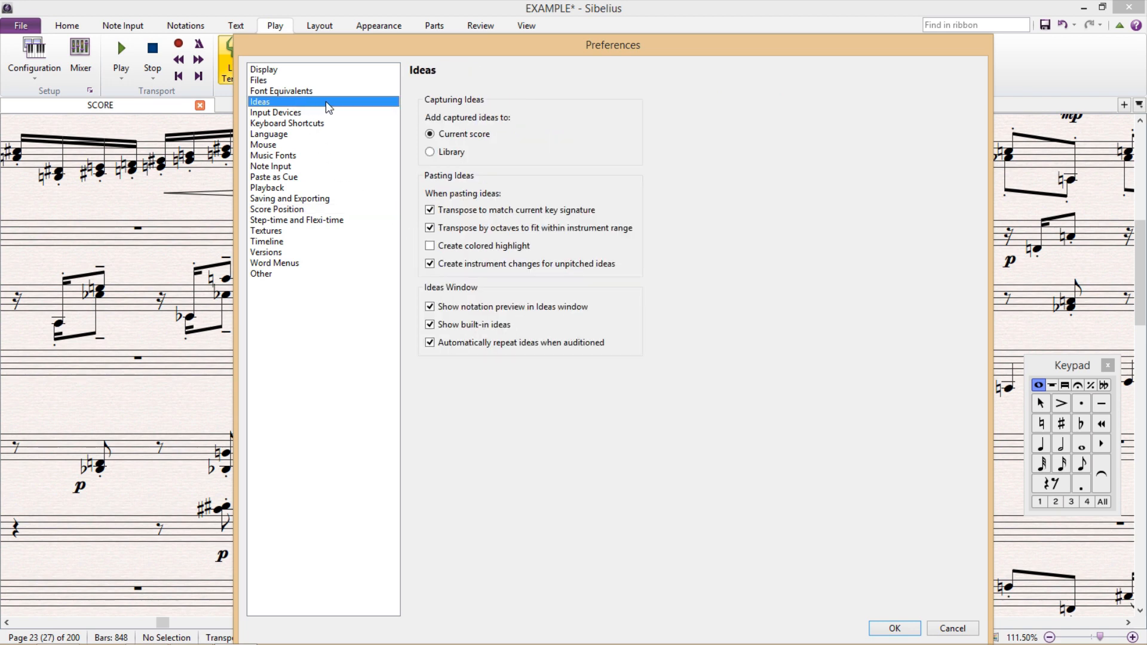
mouse_move(417, 246)
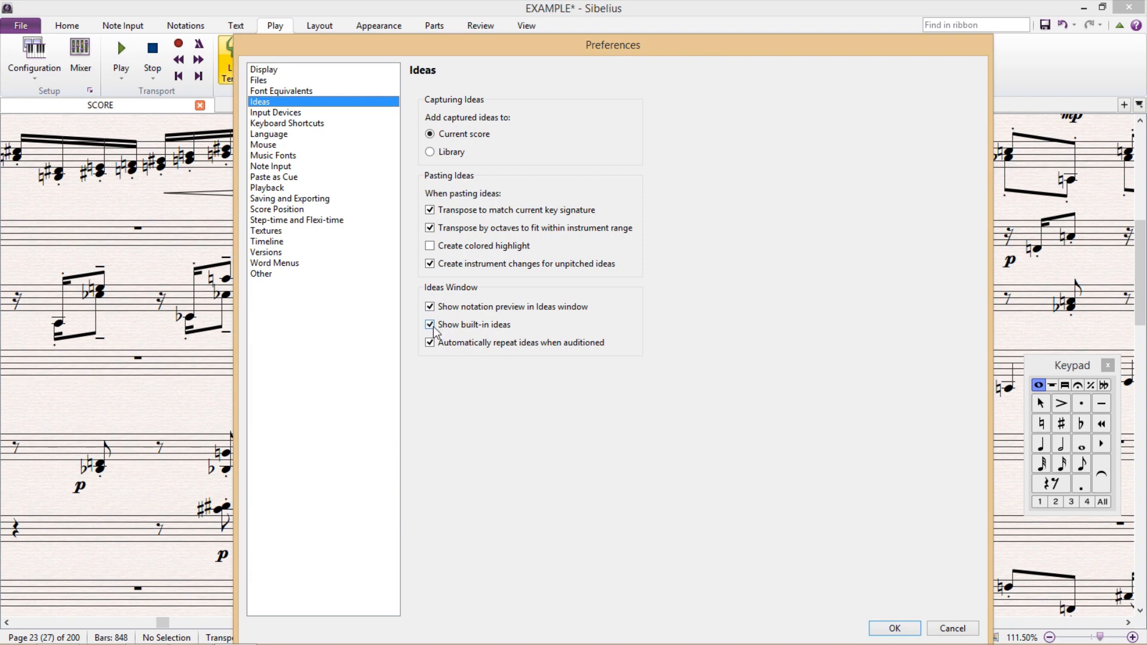
click(430, 325)
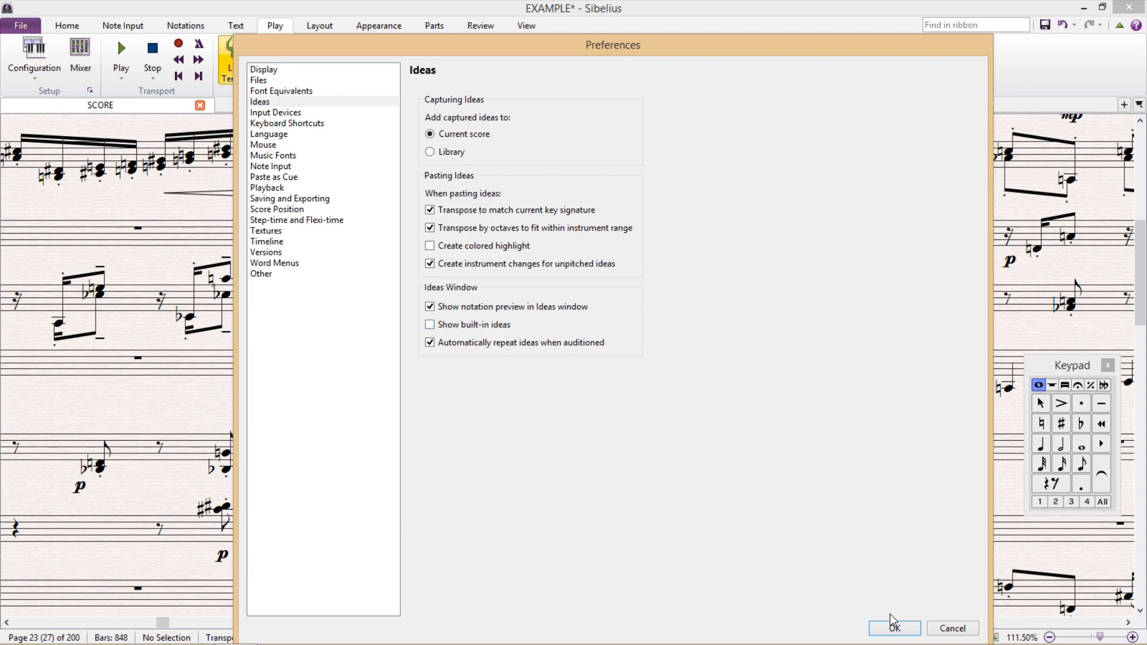
click(894, 627)
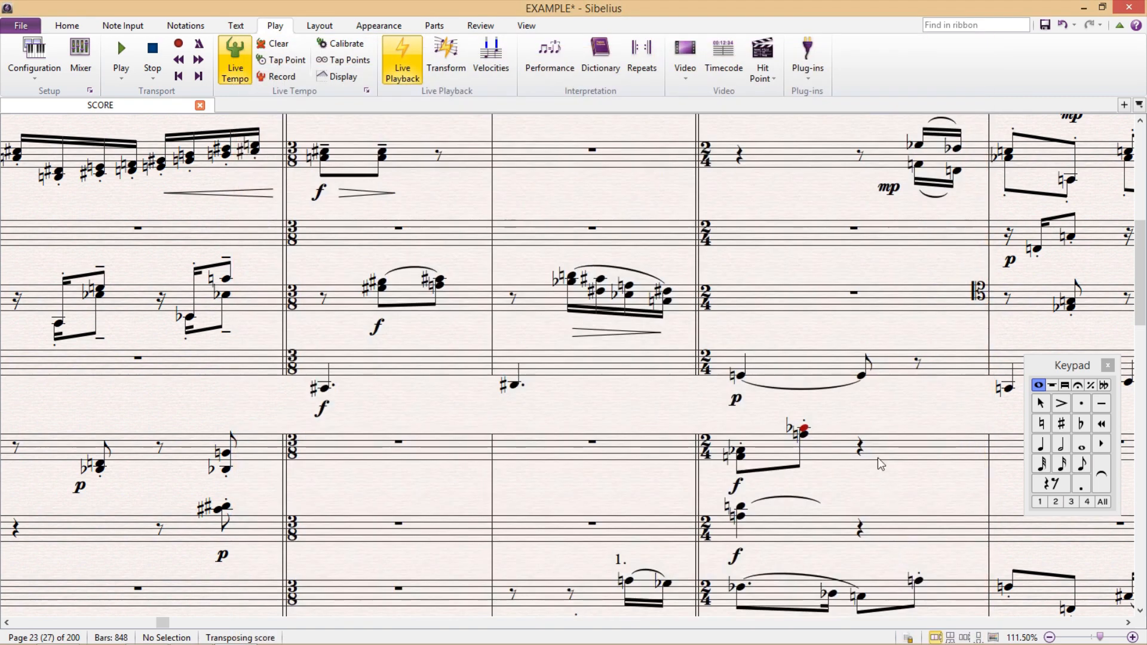
click(525, 25)
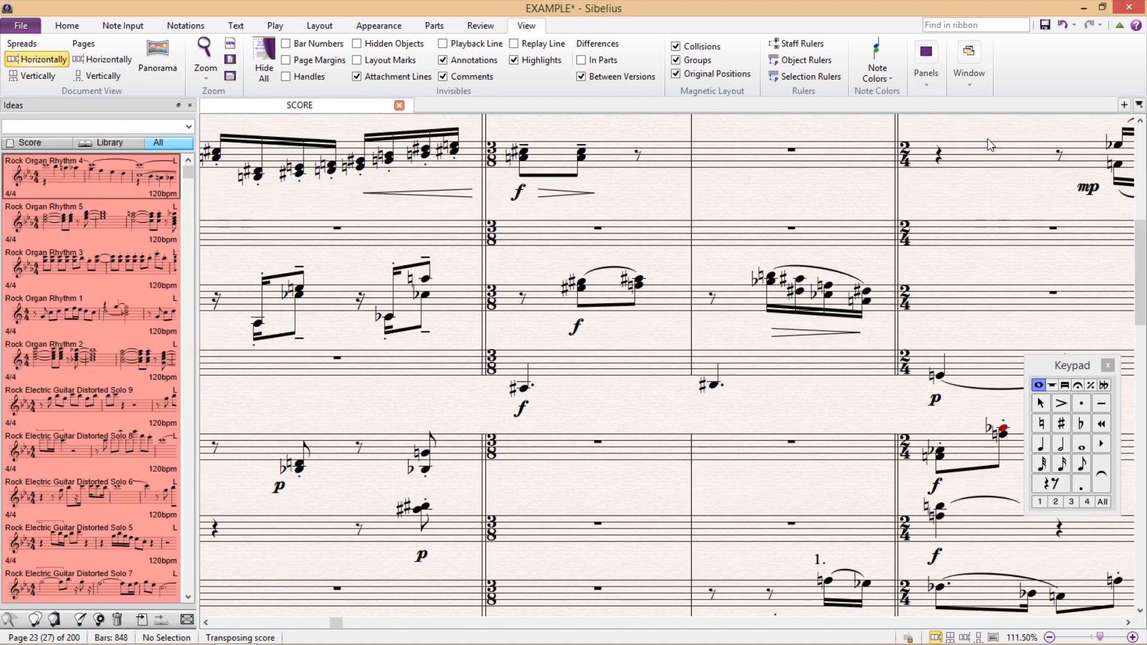
mouse_move(400, 206)
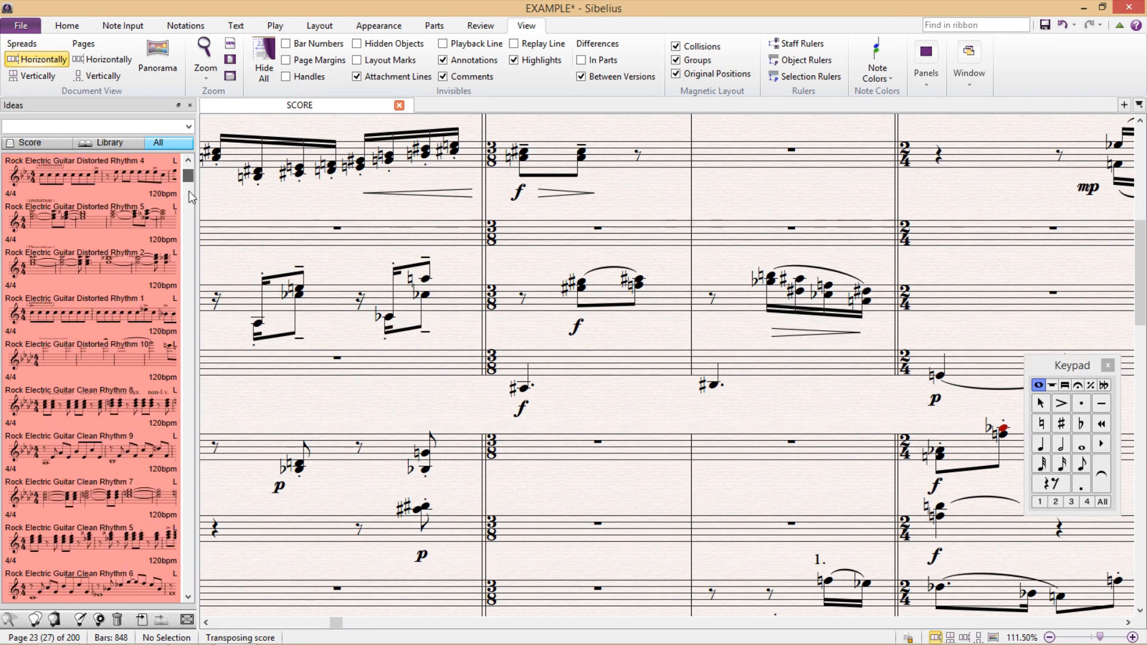
- Scroll down through the Ideas panel's list of ideas
scroll(down, 3)
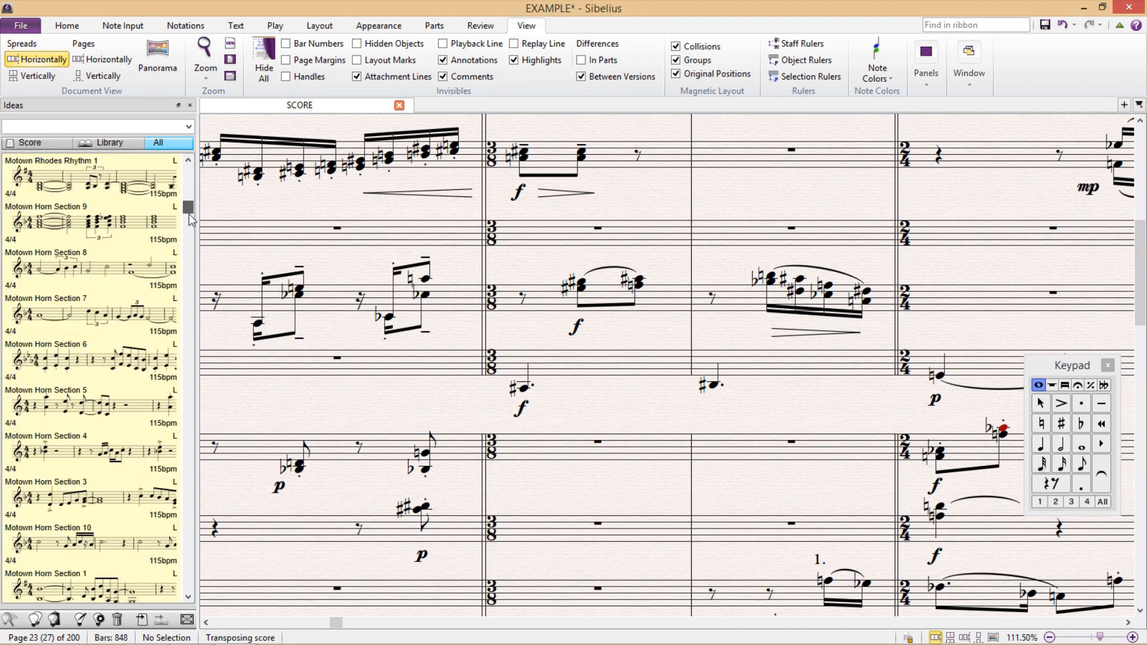
scroll(down, 3)
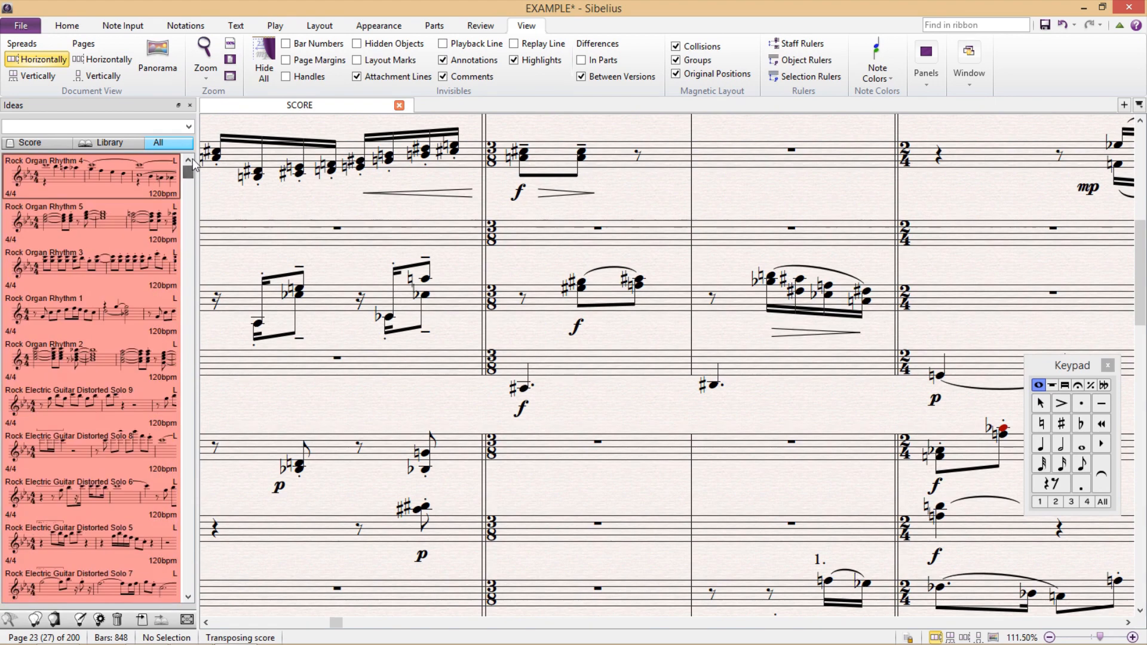
mouse_move(258, 213)
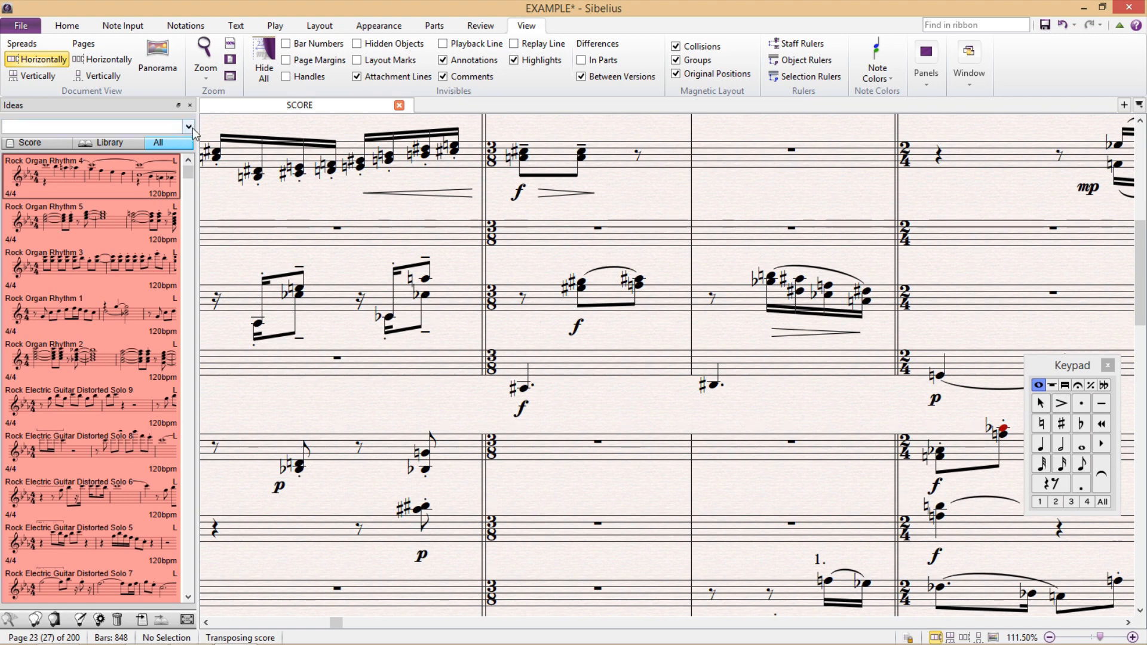
- Reopen the Ideas preferences from the Ideas panel menu
click(190, 105)
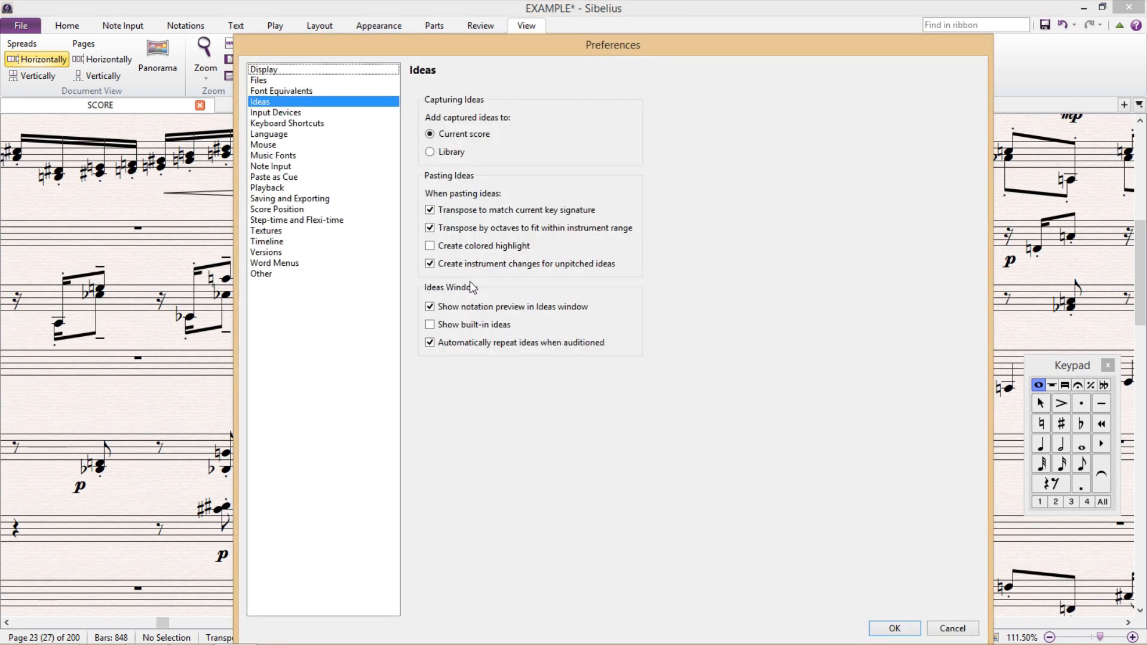
mouse_move(416, 314)
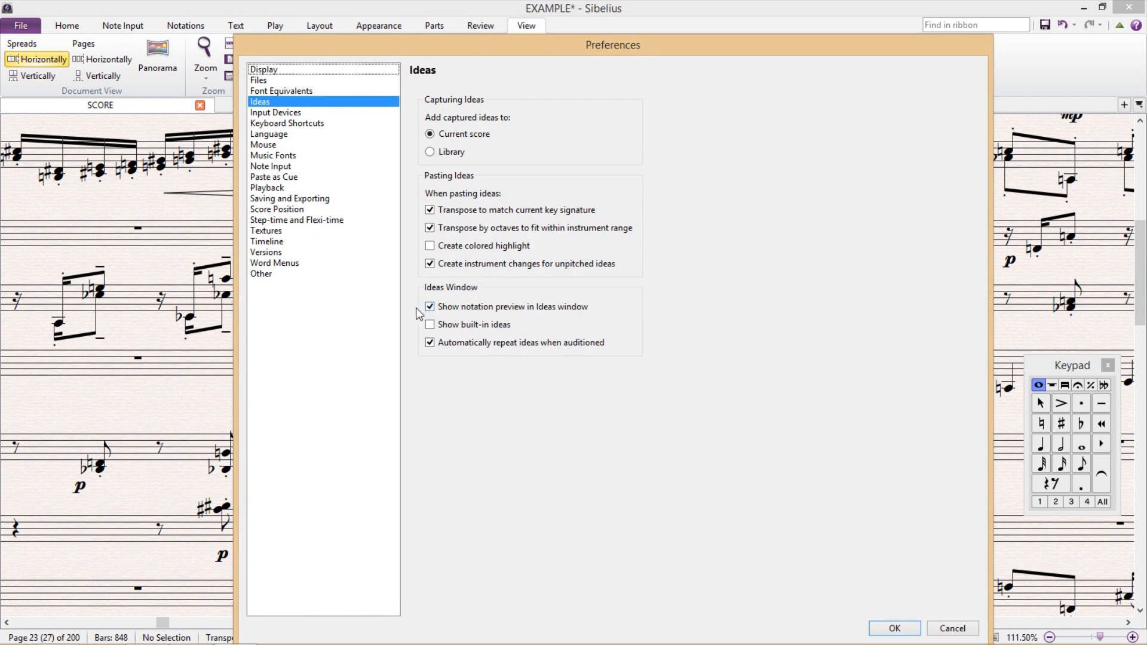
mouse_move(312, 235)
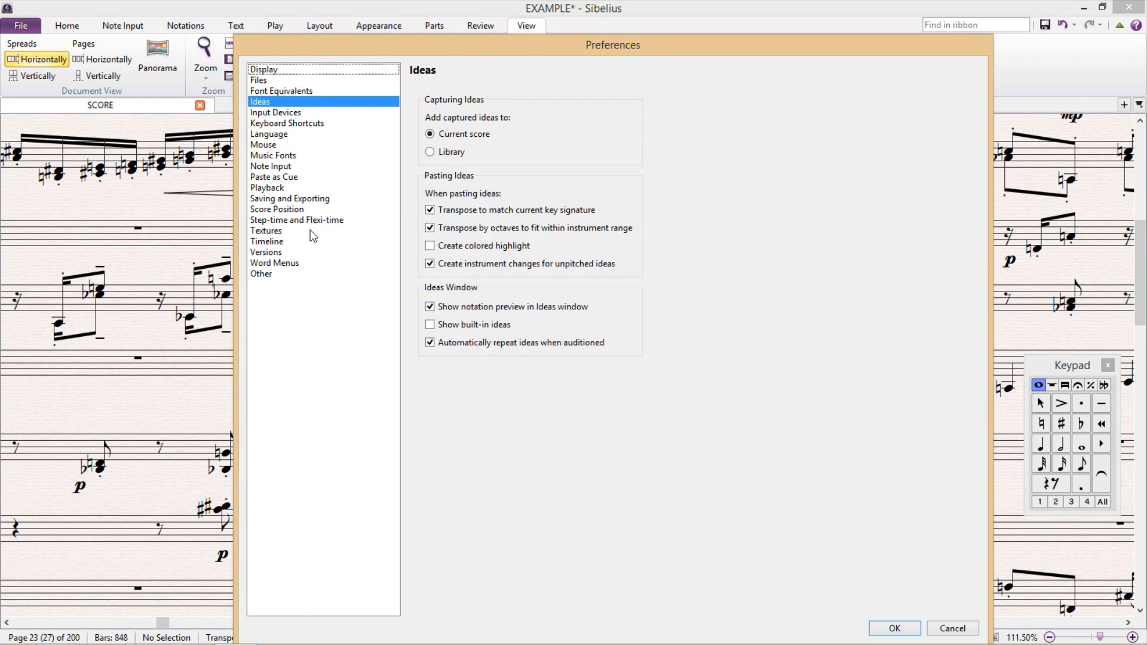
click(267, 231)
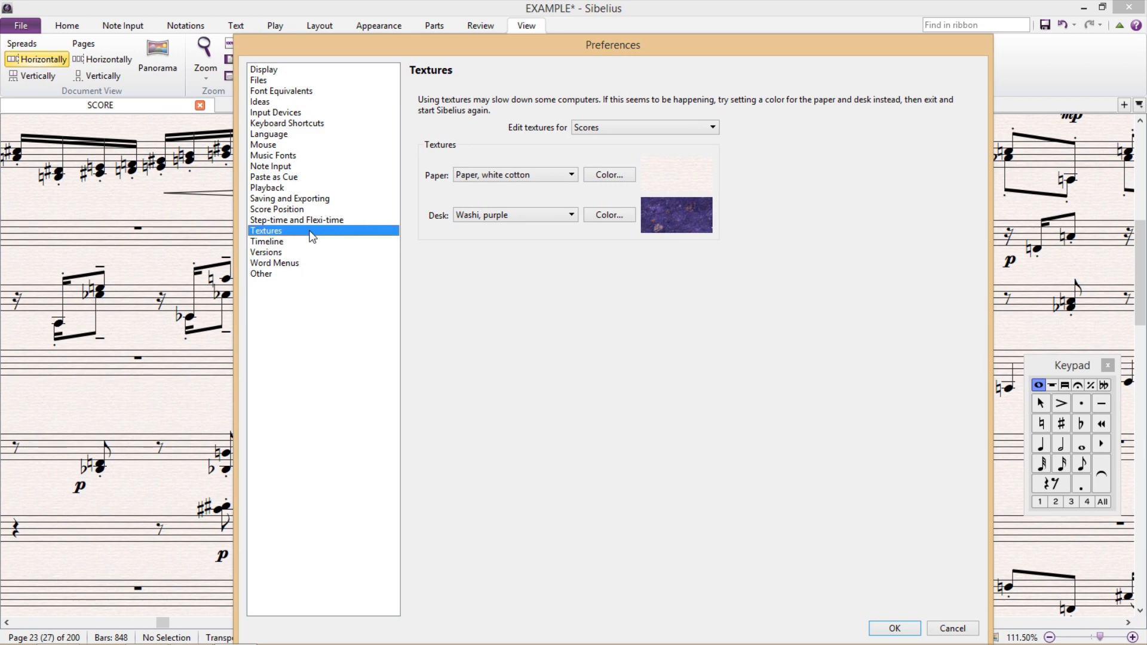
mouse_move(502, 304)
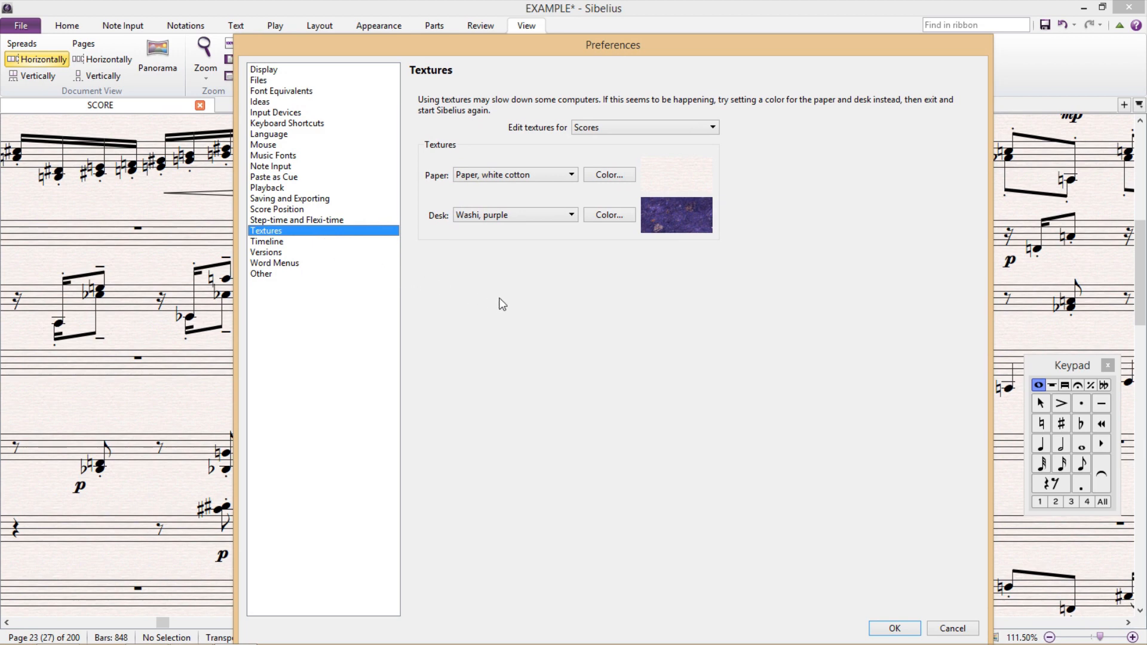
mouse_move(533, 310)
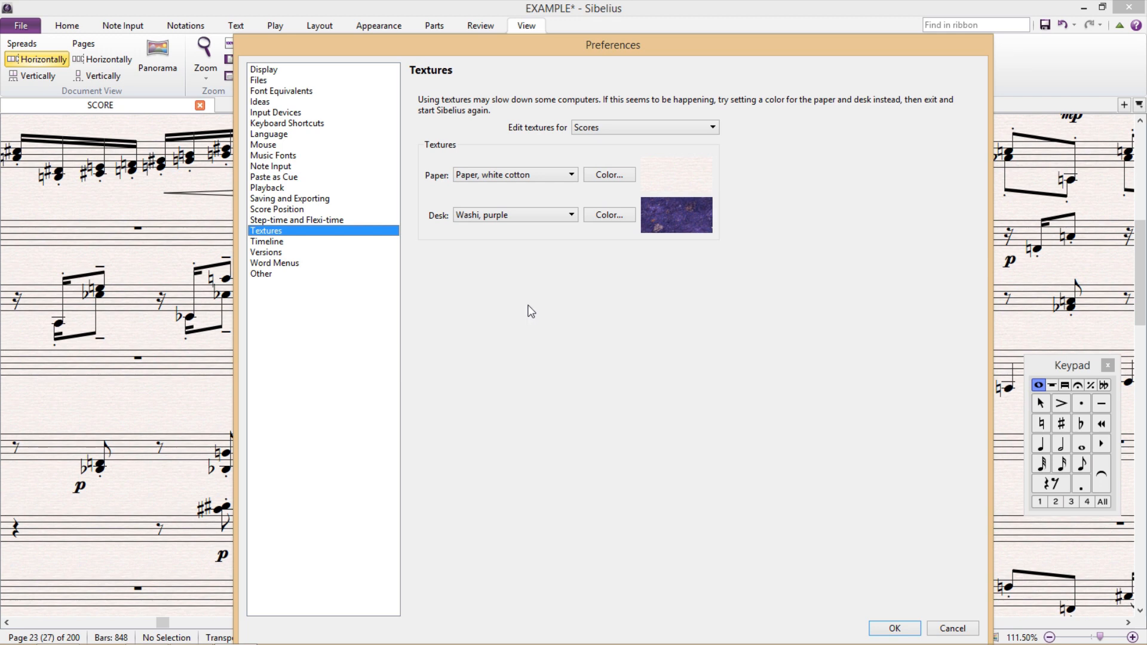
mouse_move(520, 307)
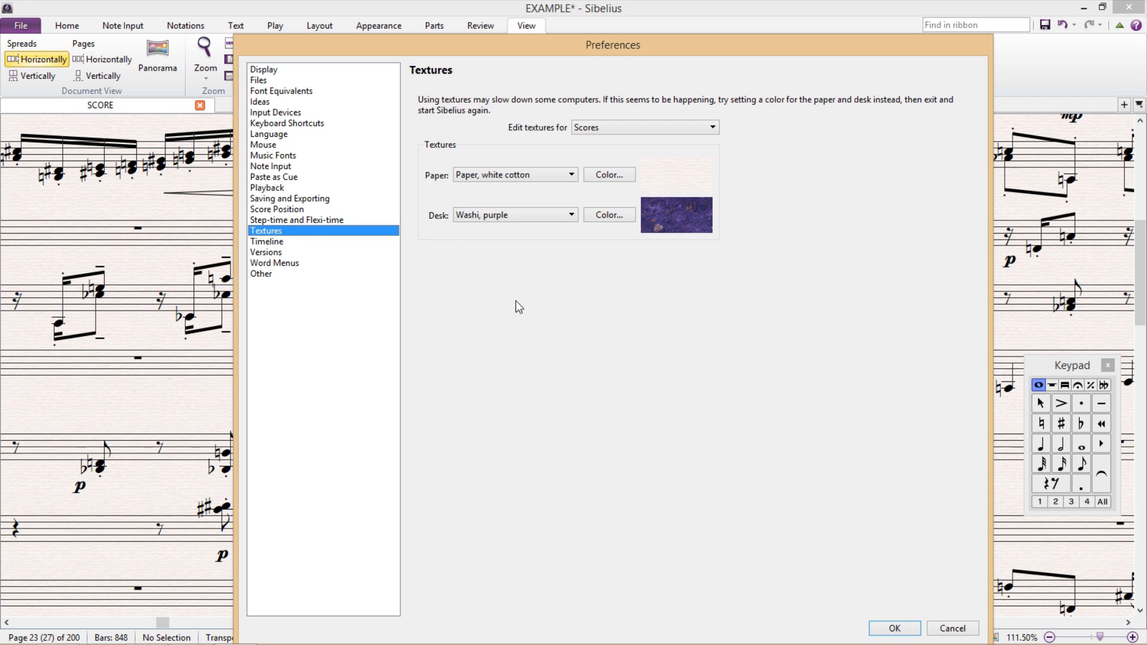
mouse_move(483, 306)
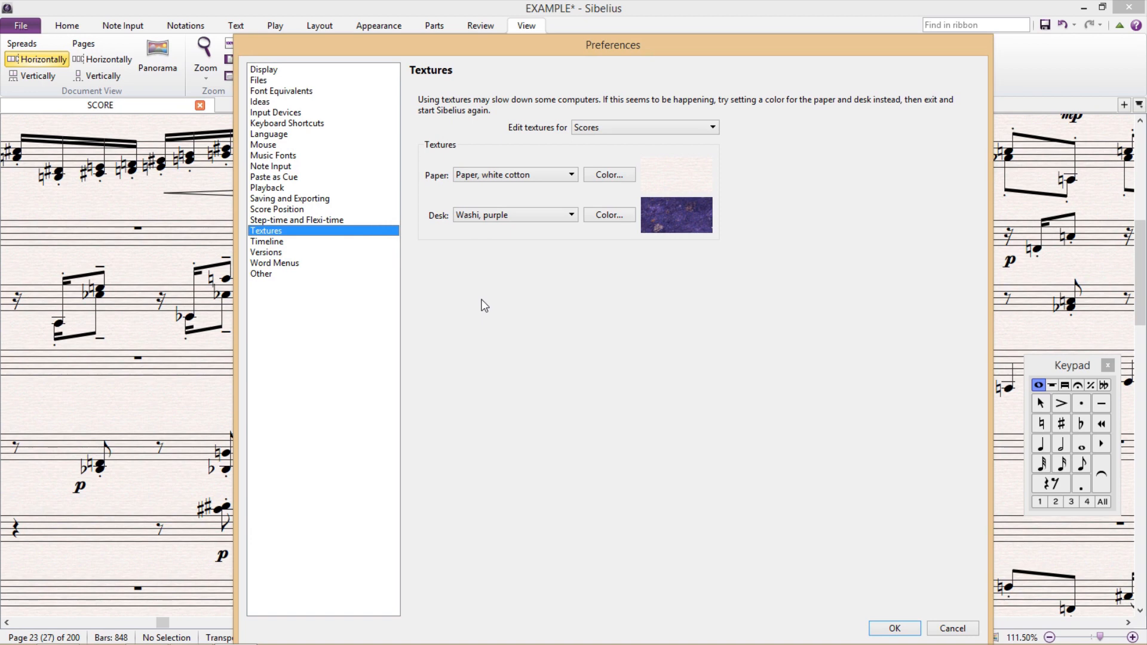
mouse_move(492, 301)
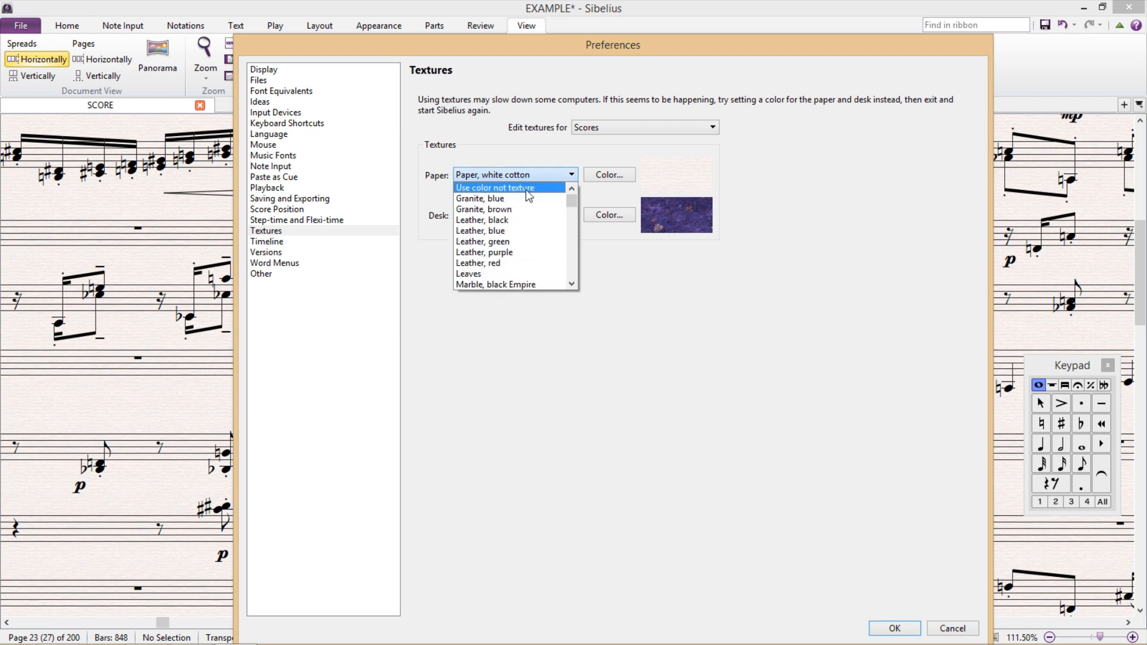
mouse_move(547, 195)
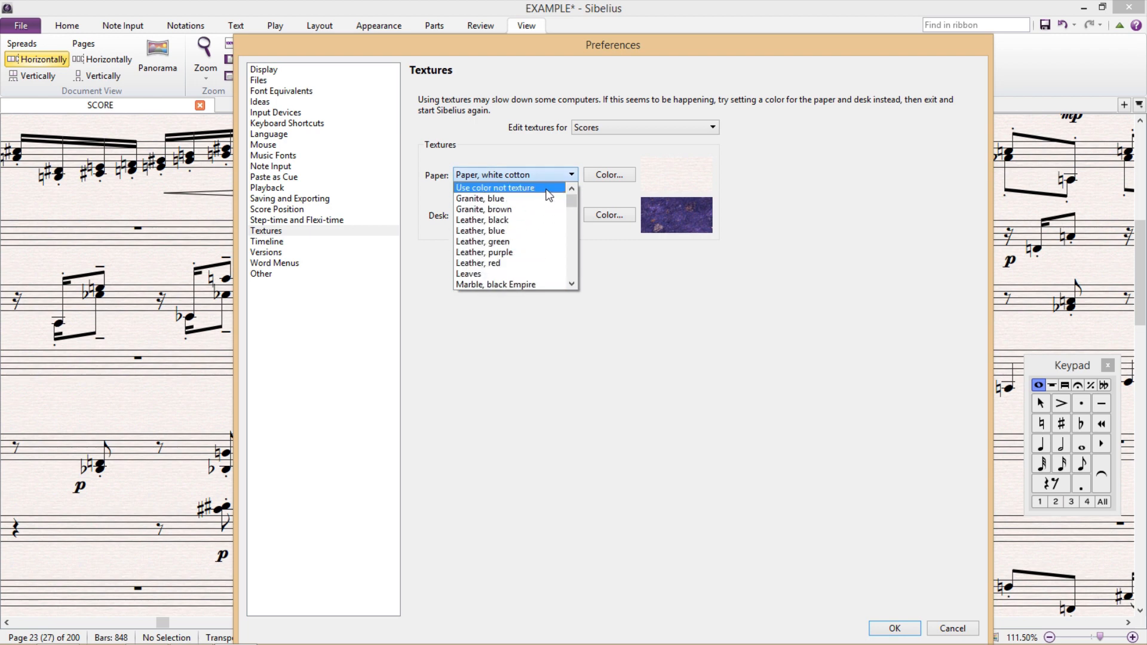
- Set Paper and Desk to 'Use color not texture' with a purple desk, and confirm
click(495, 188)
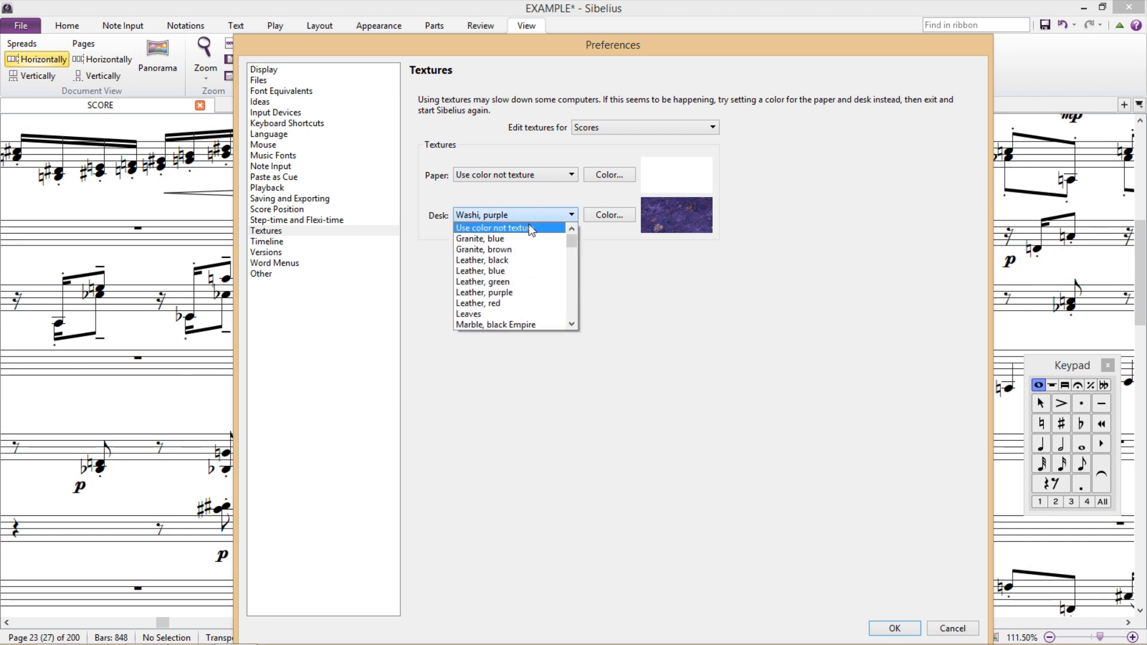
click(608, 213)
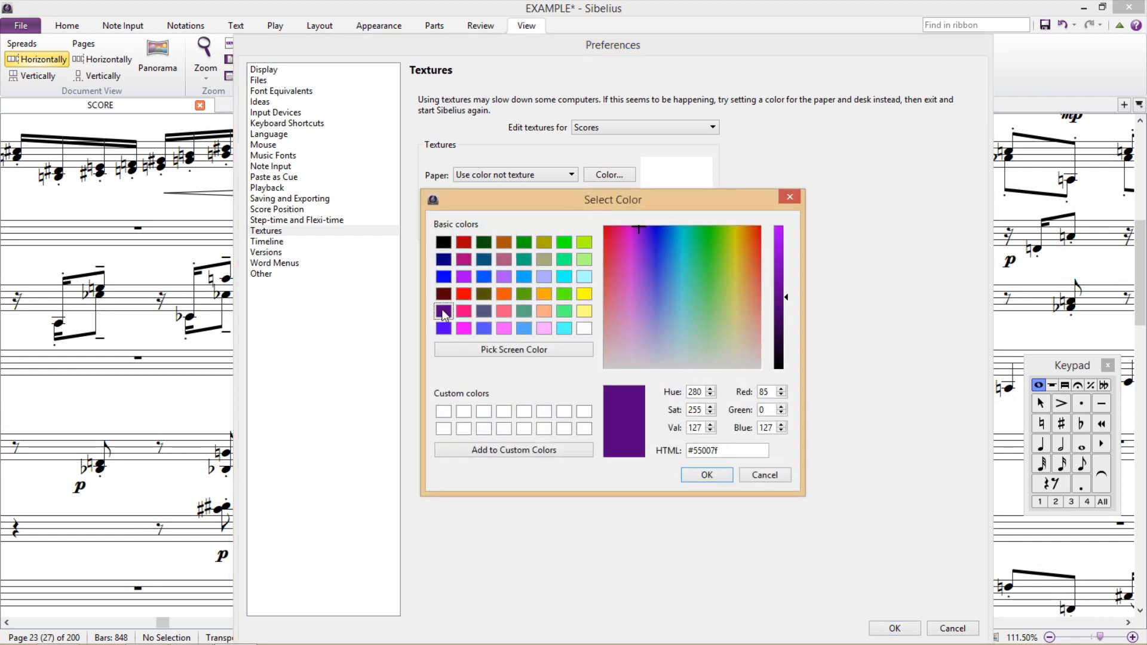
click(705, 475)
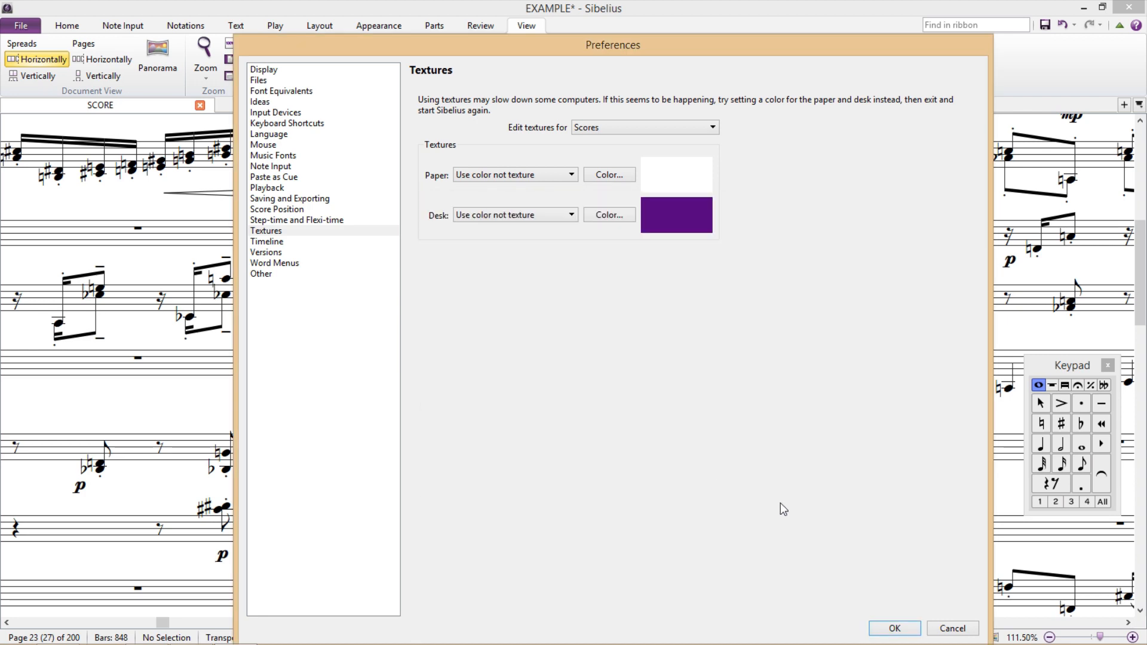
click(892, 627)
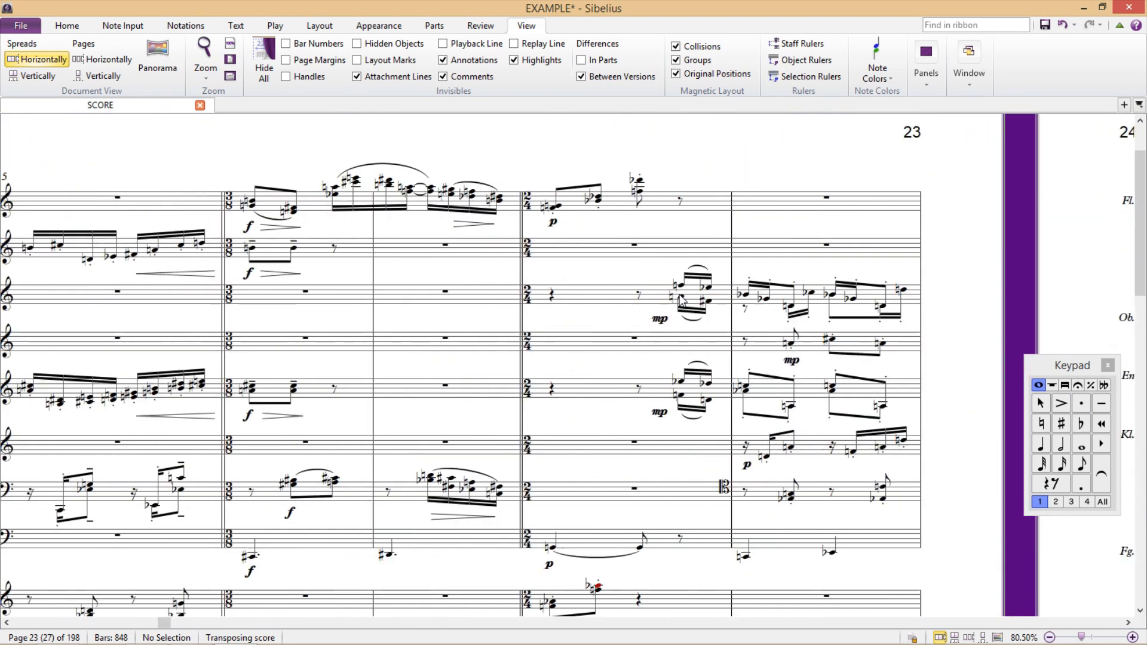
click(679, 300)
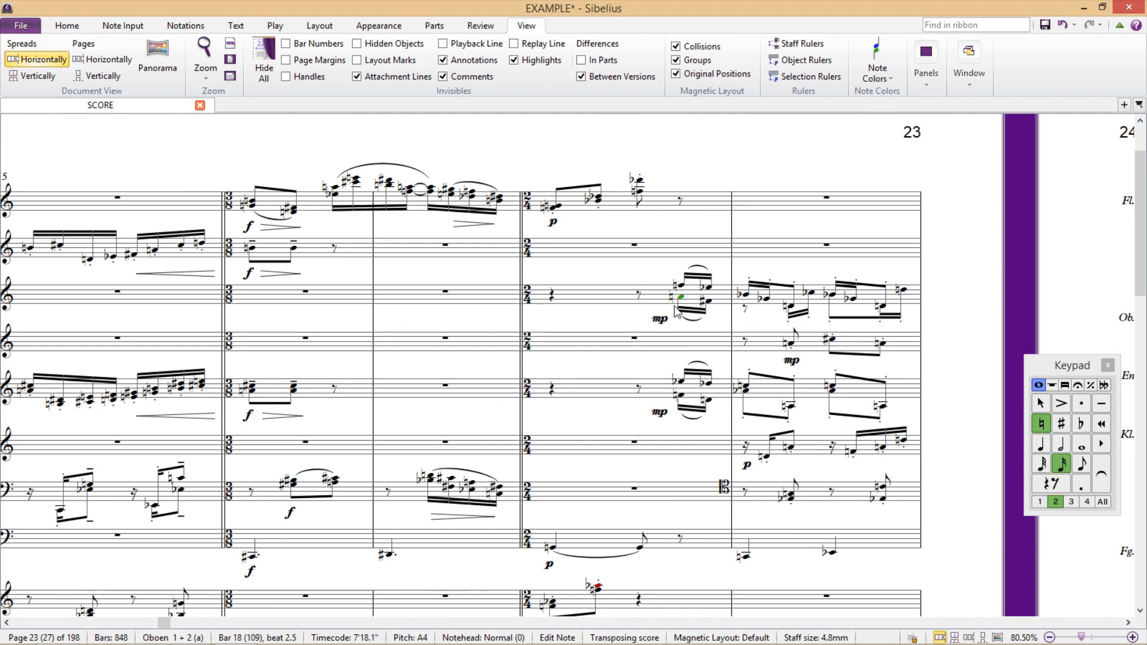
click(679, 311)
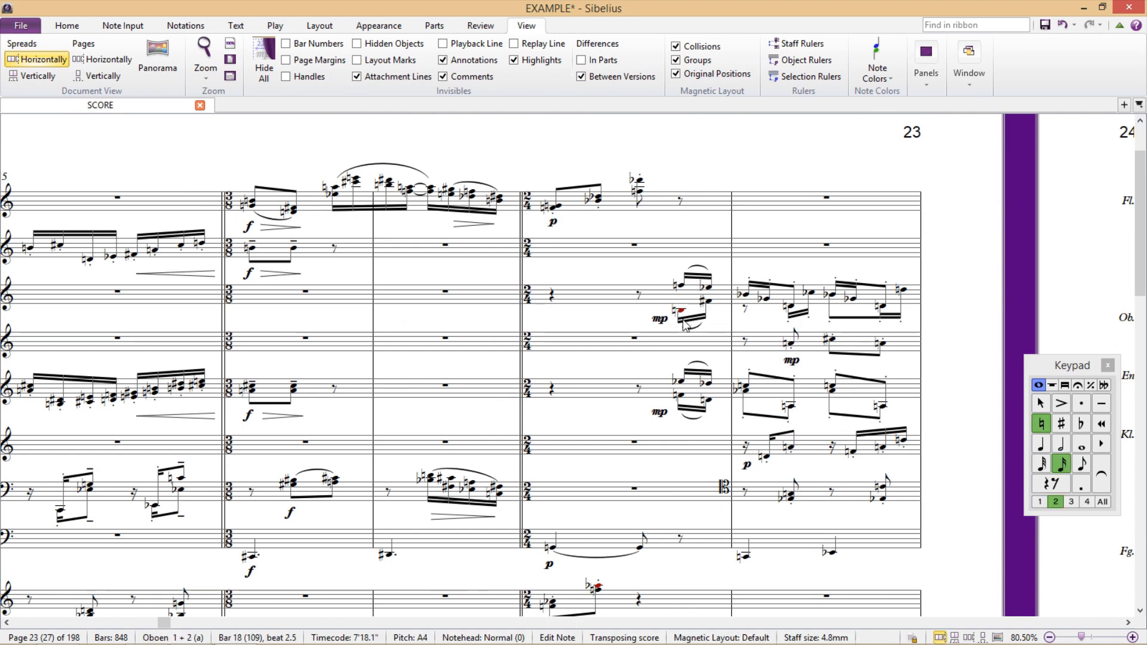
mouse_move(586, 310)
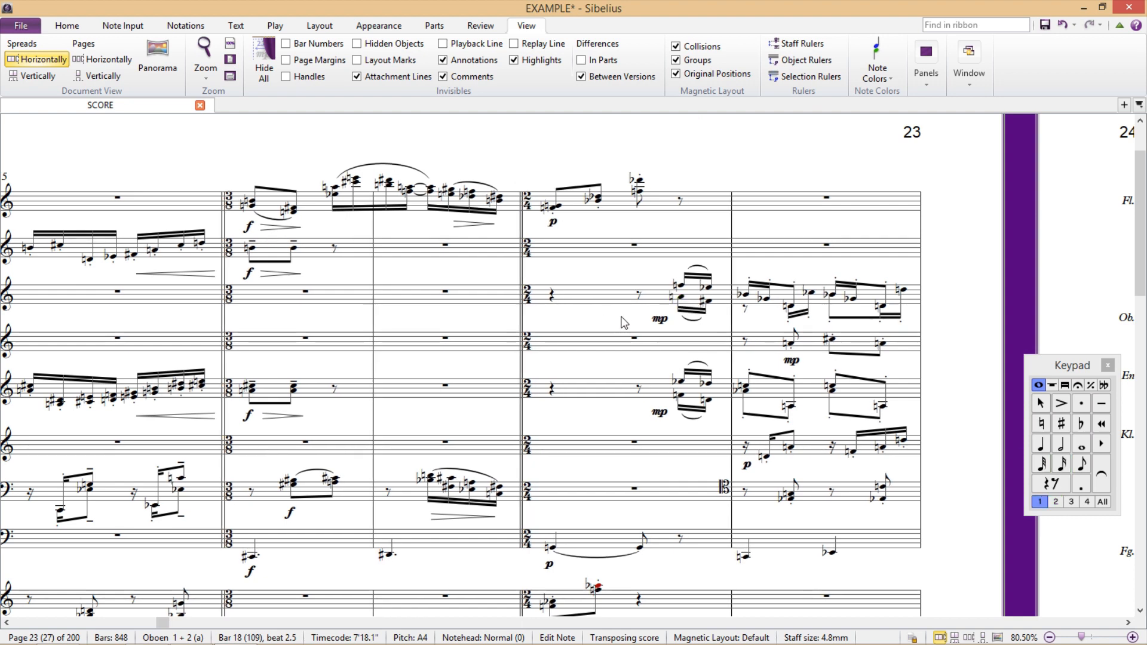
click(618, 330)
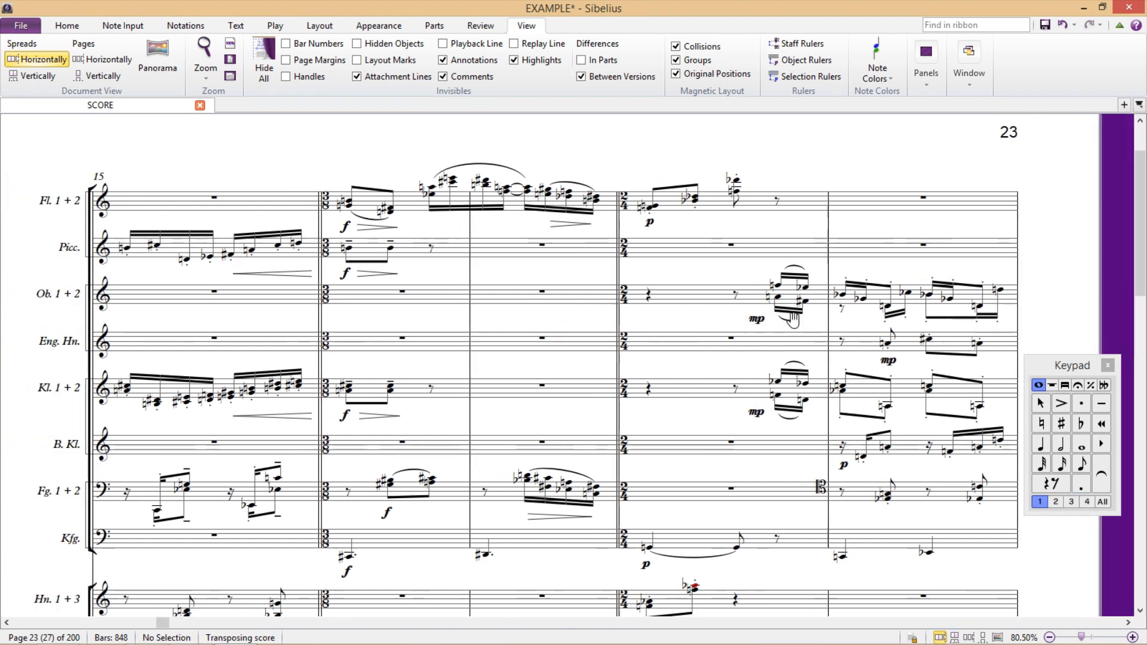
scroll(down, 3)
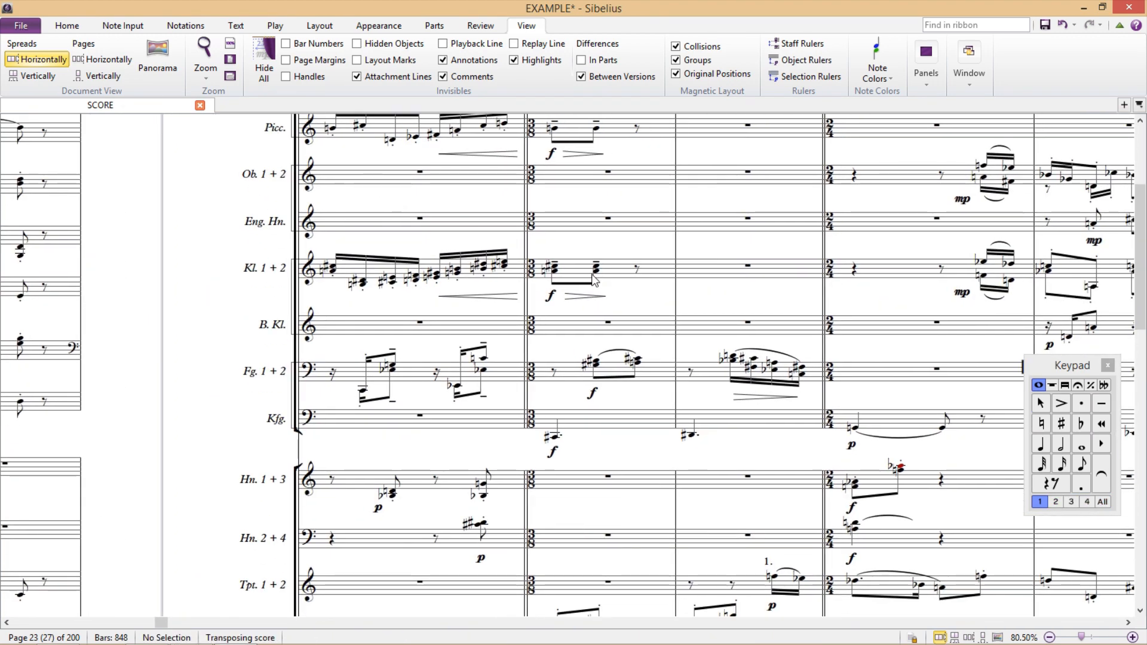
scroll(down, 3)
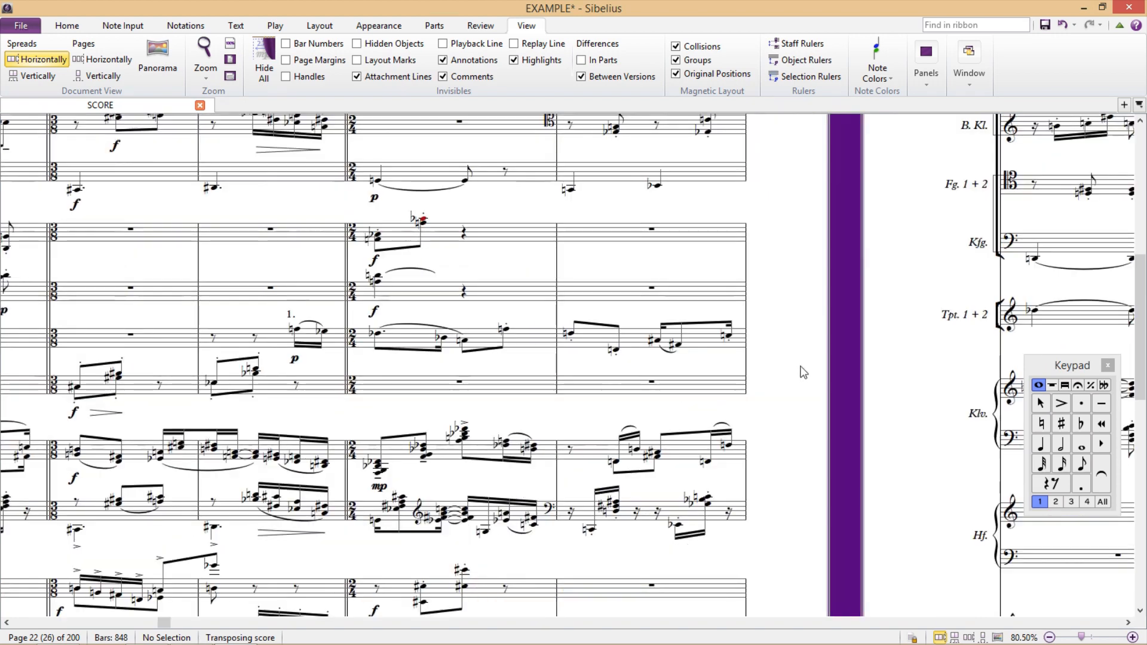
scroll(right, 3)
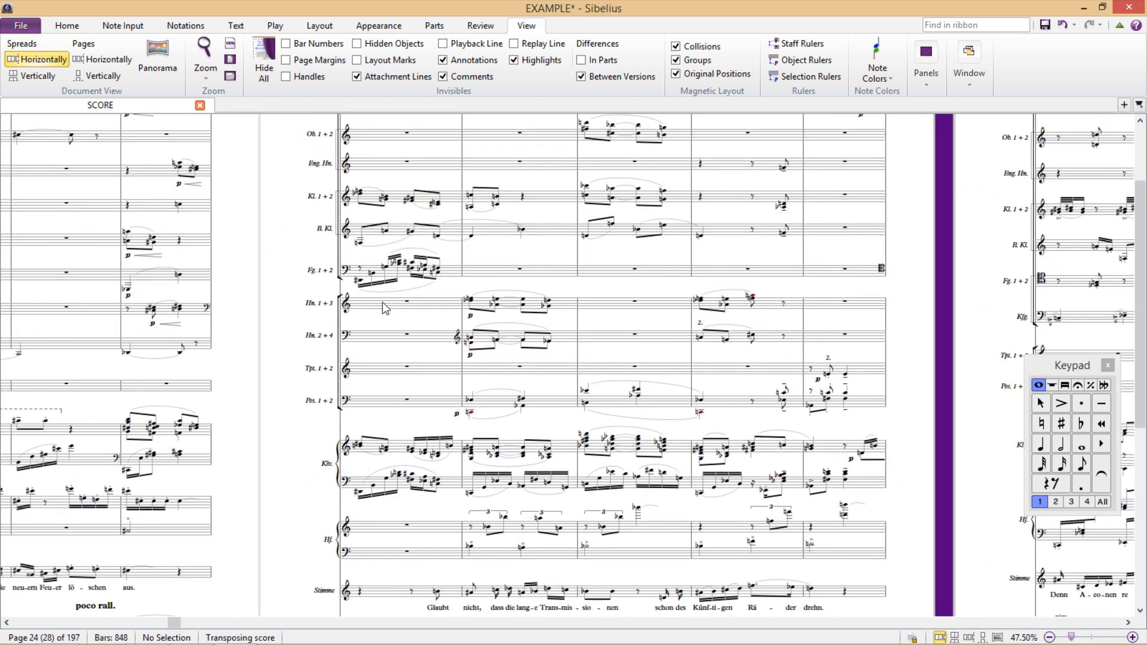
- Apply Focus on Staves to the selected Hn. 1 + 3 and Hn. 2 + 4 staves
click(406, 301)
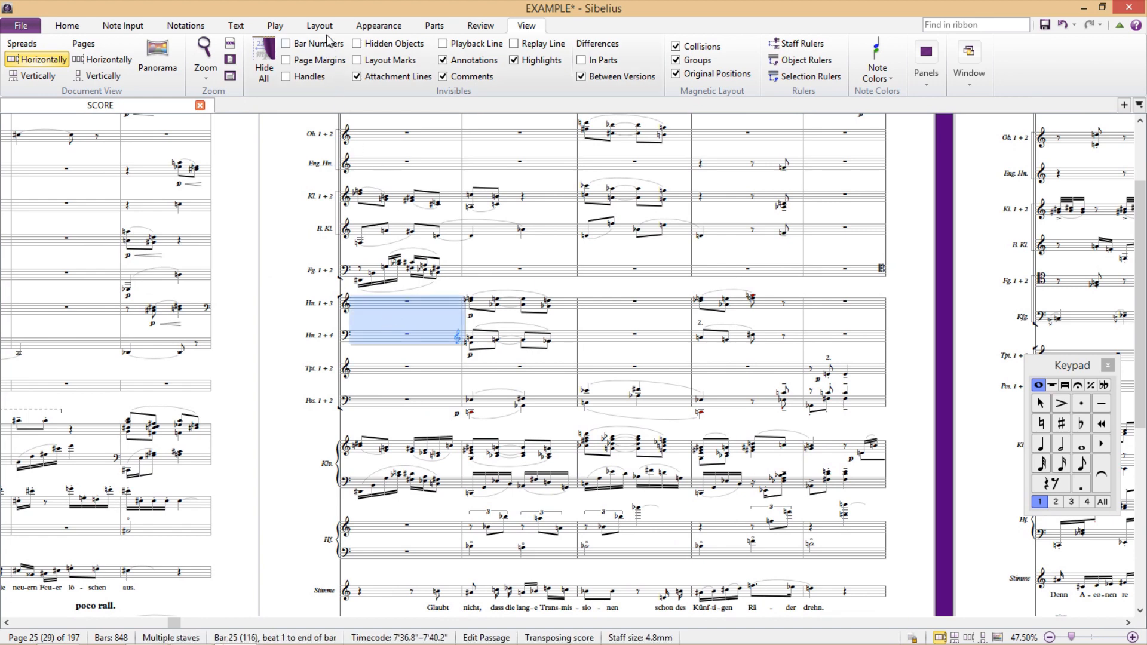
click(319, 25)
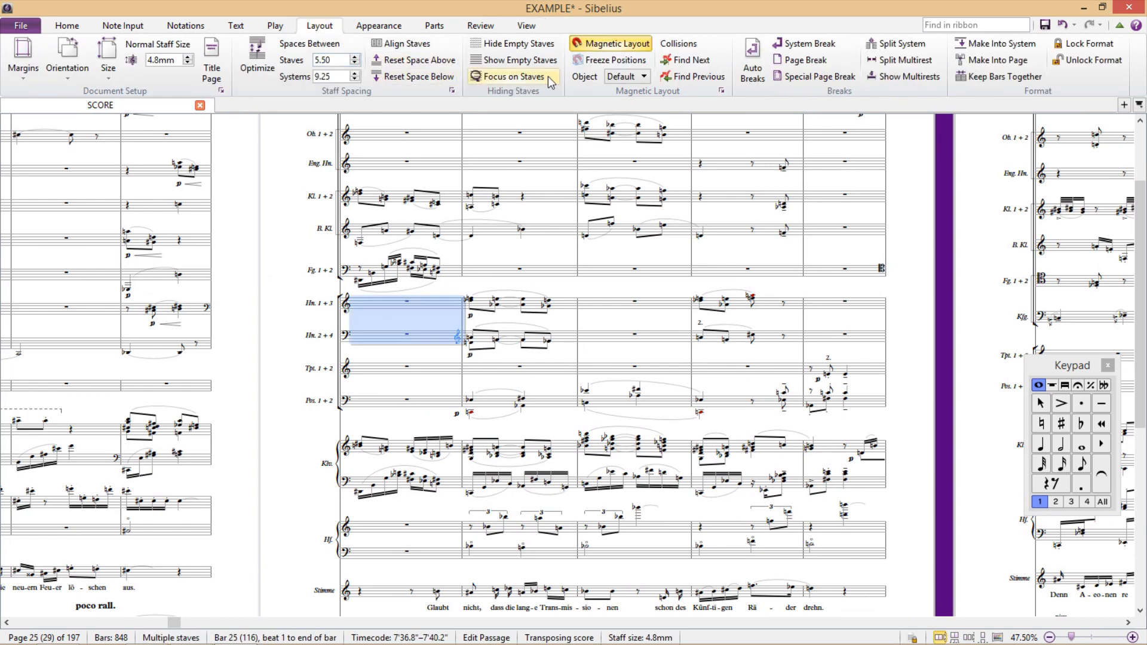
click(513, 76)
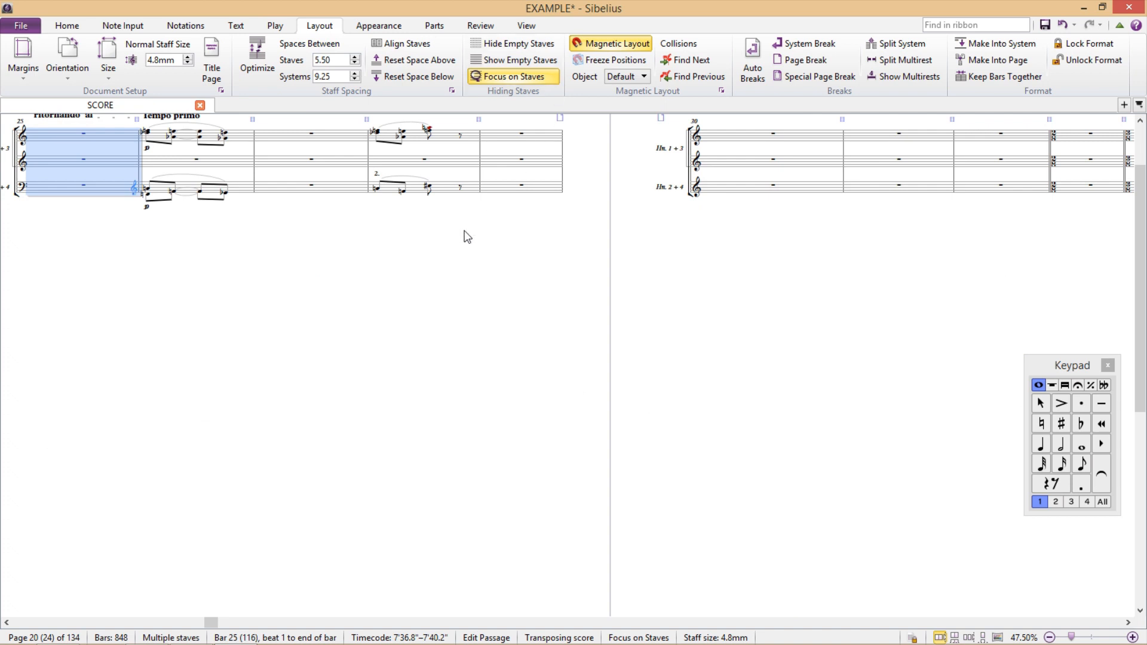
scroll(up, 3)
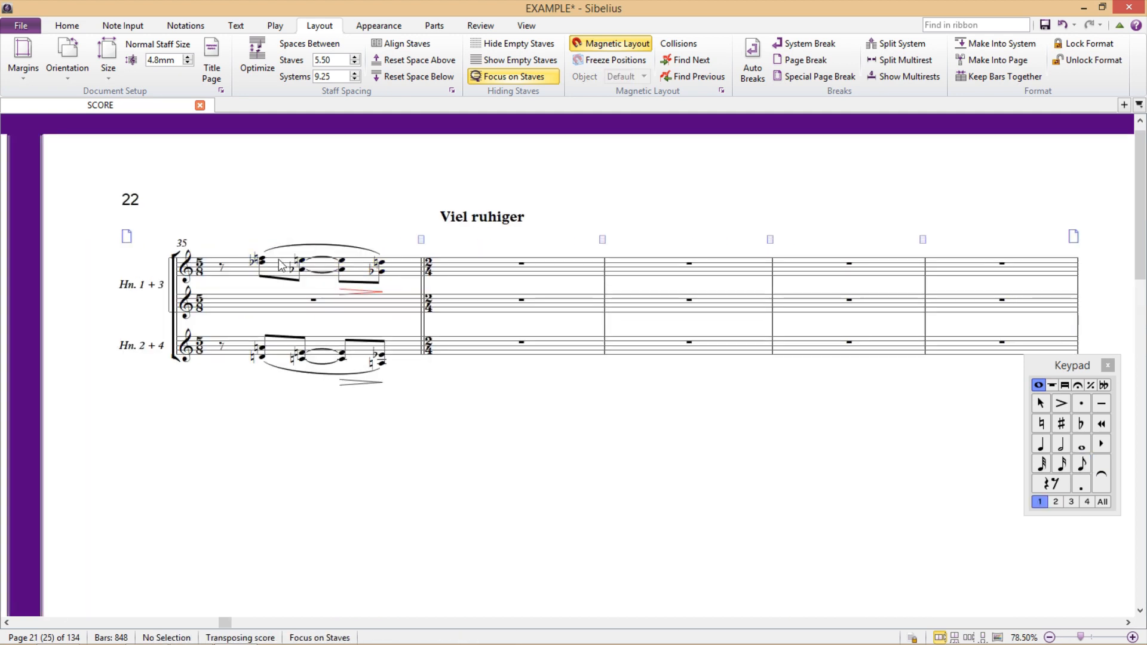
- Select a Hn. 1 + 3 note in bar 35 and toggle Focus on Staves again
click(262, 279)
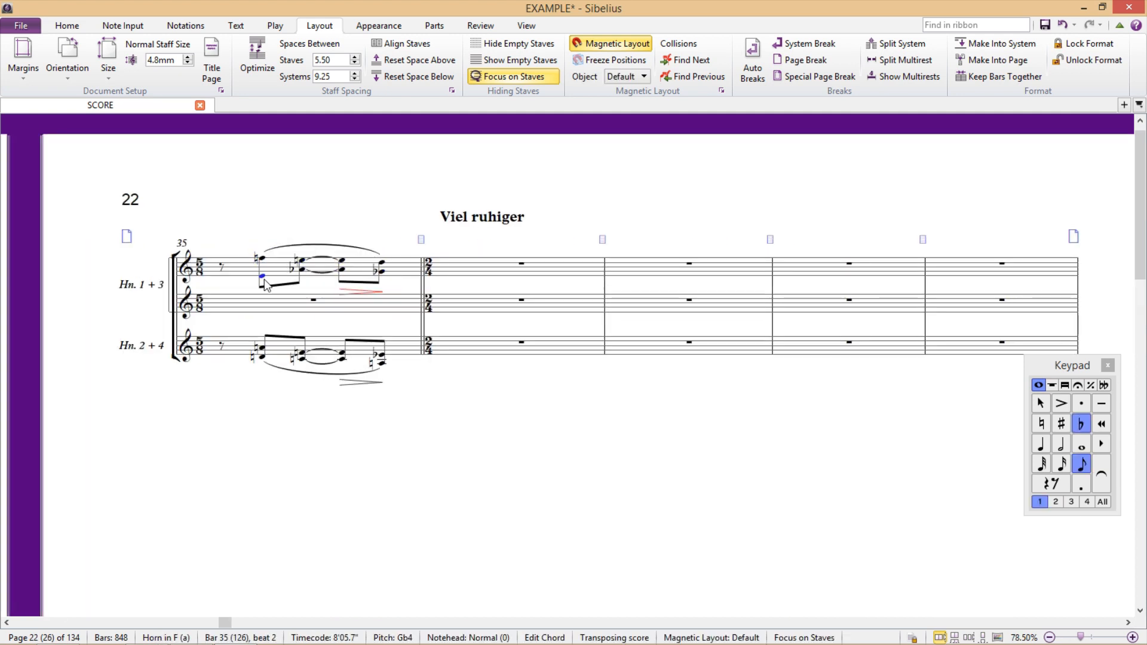
mouse_move(376, 299)
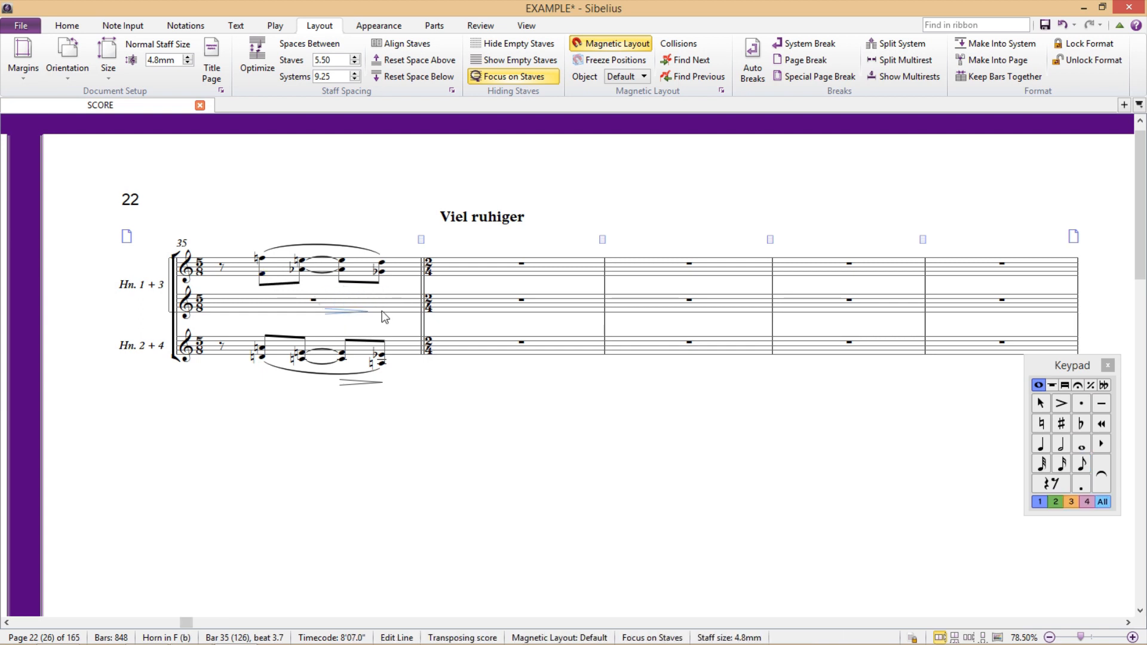
click(262, 273)
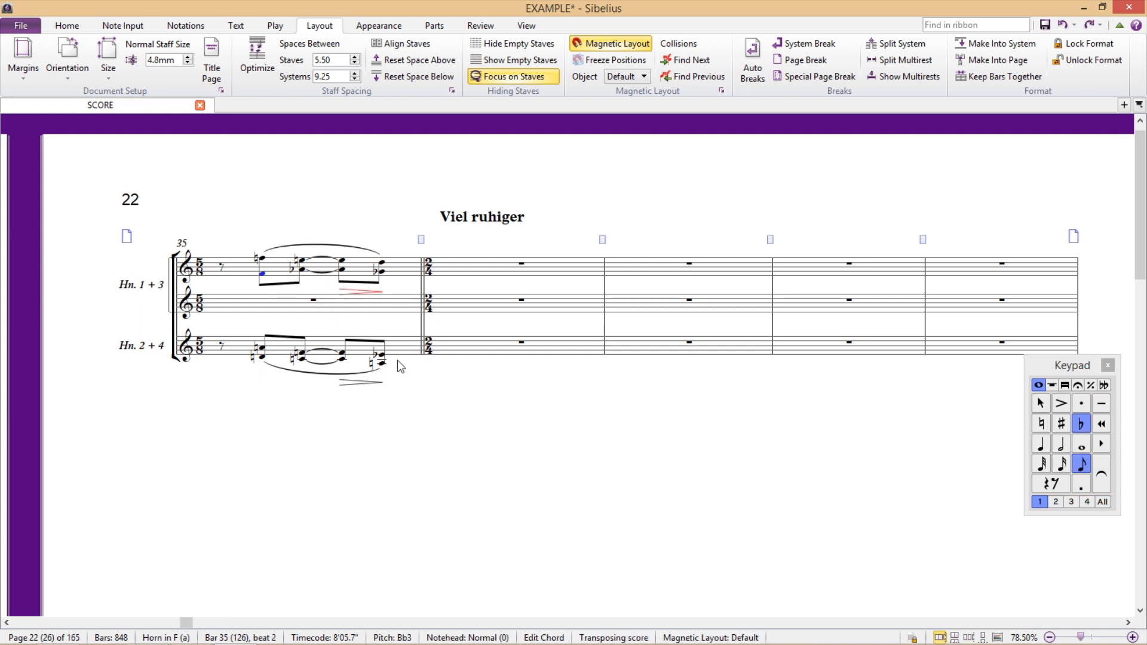
click(514, 77)
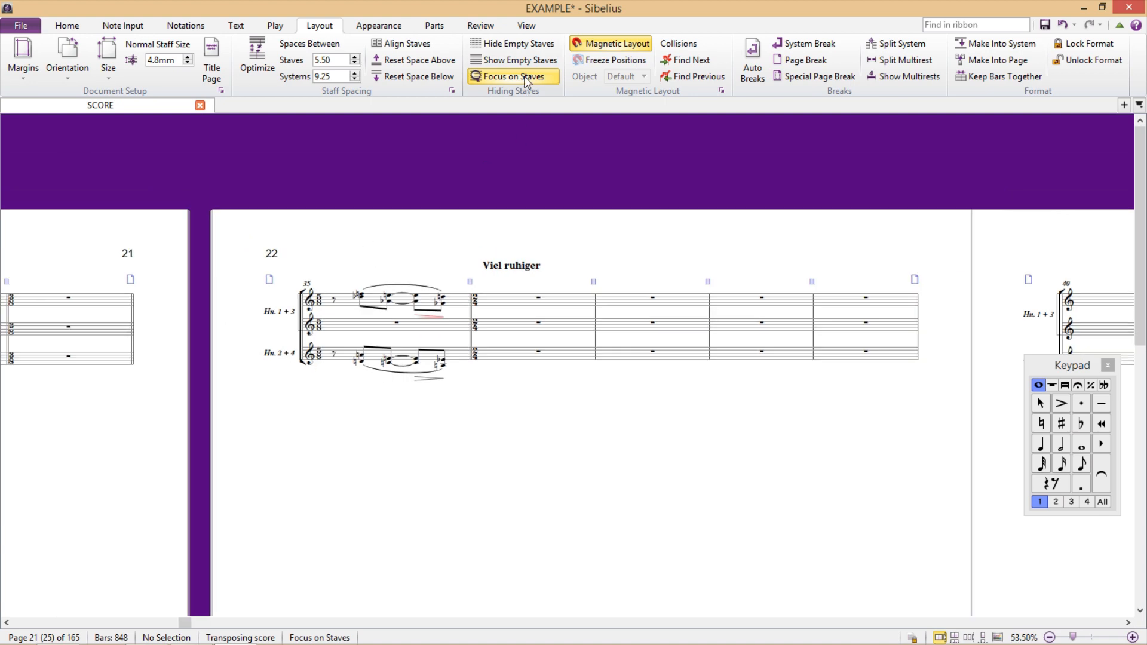